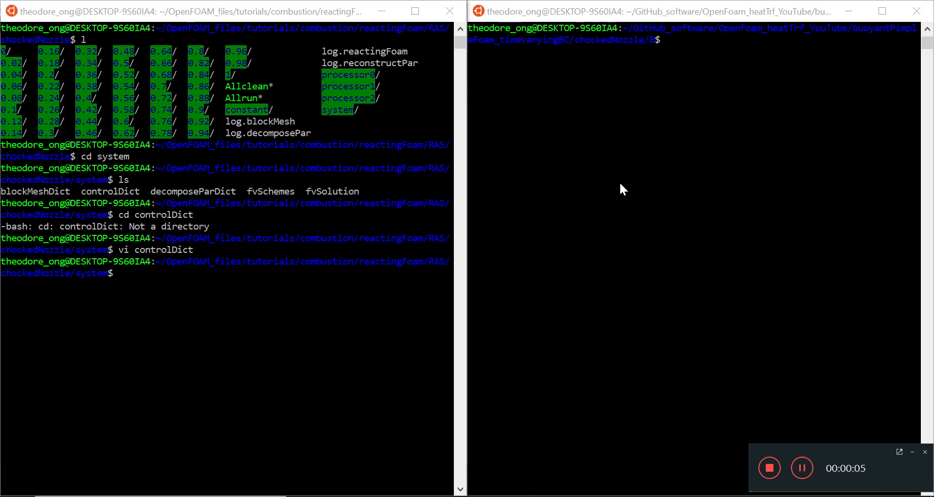
pyautogui.moveTo(413, 275)
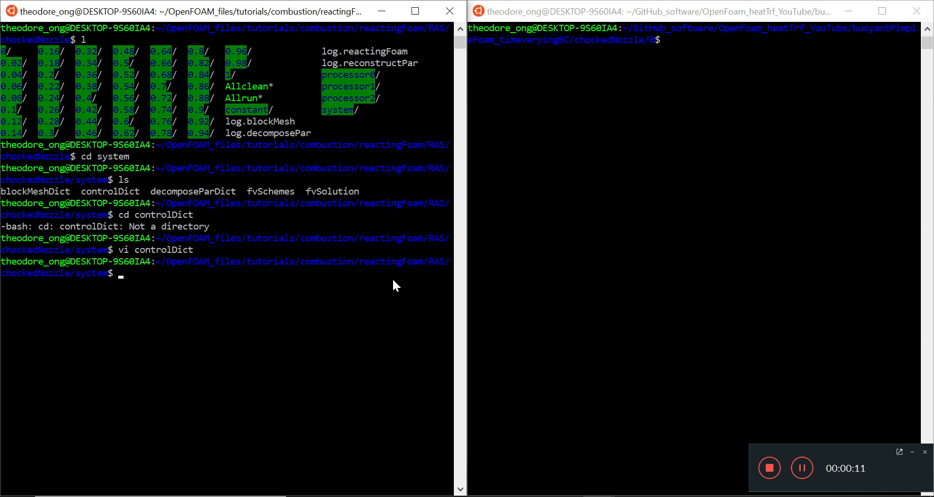
# Step: Clear the left terminal and list the case folders in both terminals after moving up a directory
pyautogui.write('clear')
pyautogui.write('cd ..')
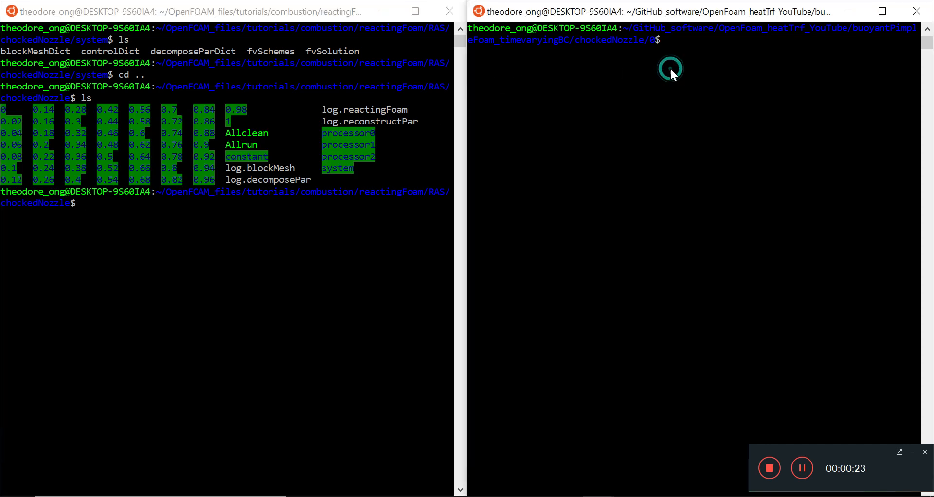
pyautogui.write('ls')
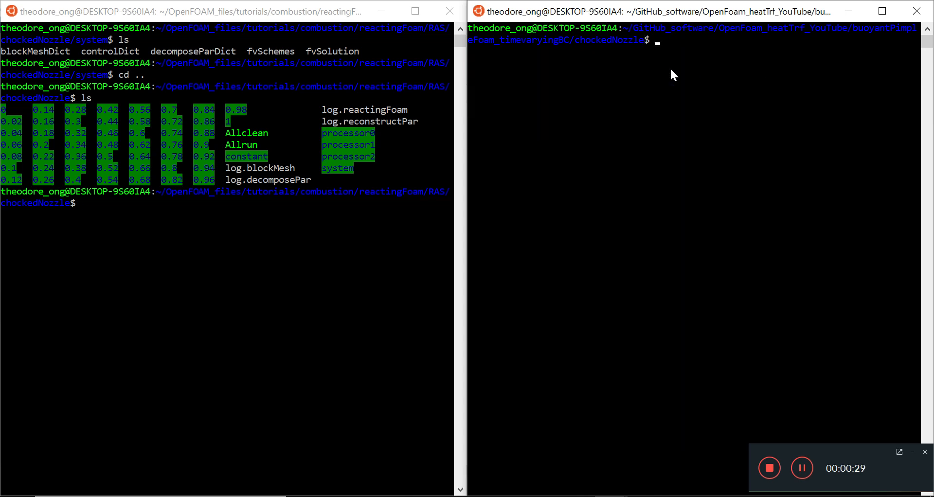
pyautogui.write('ls')
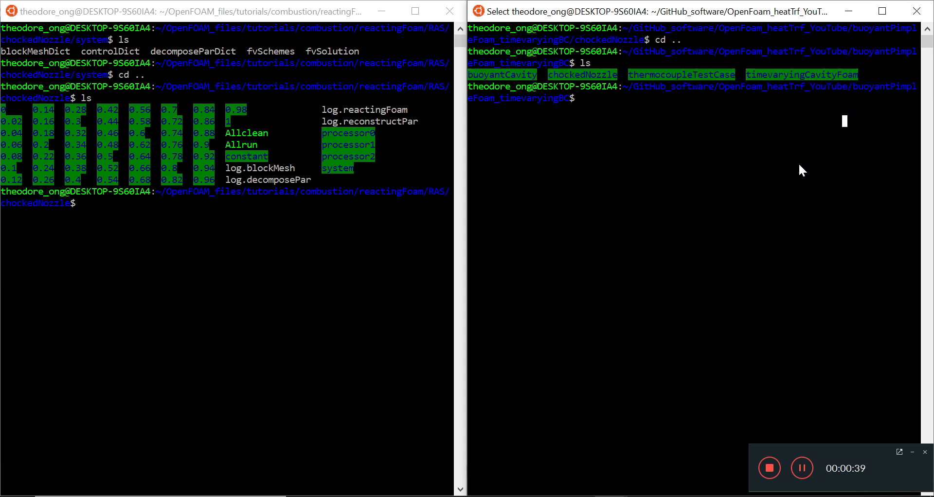
pyautogui.moveTo(769, 233)
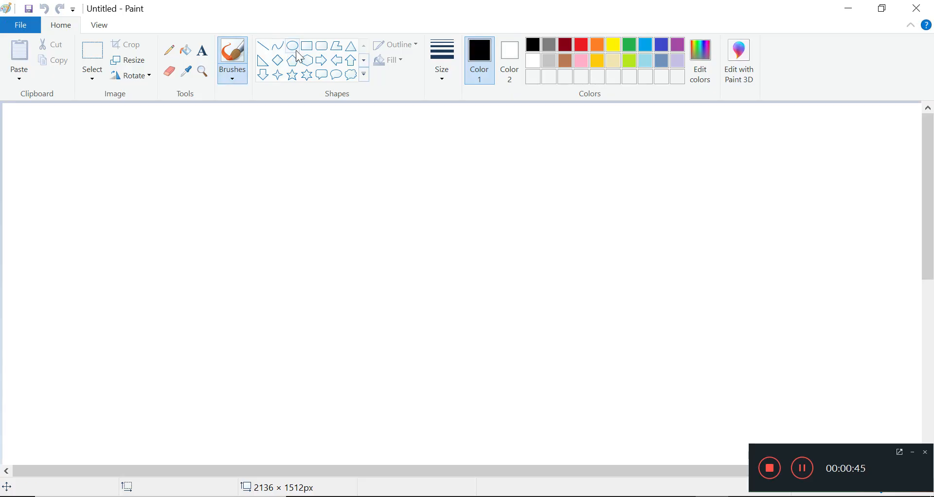
# Step: Draw a tall rectangle and label its left side T=Ta and right side T=Tb
pyautogui.moveTo(175, 158); pyautogui.dragTo(294, 419)
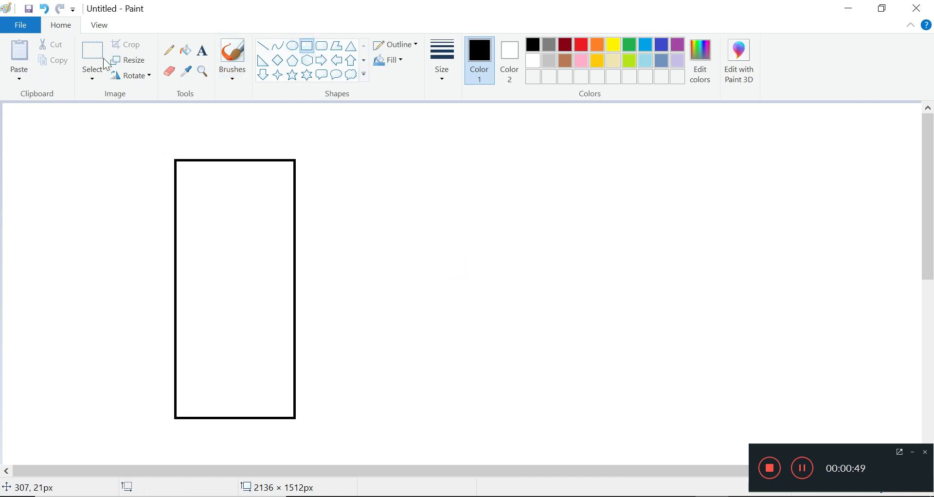
pyautogui.click(201, 50)
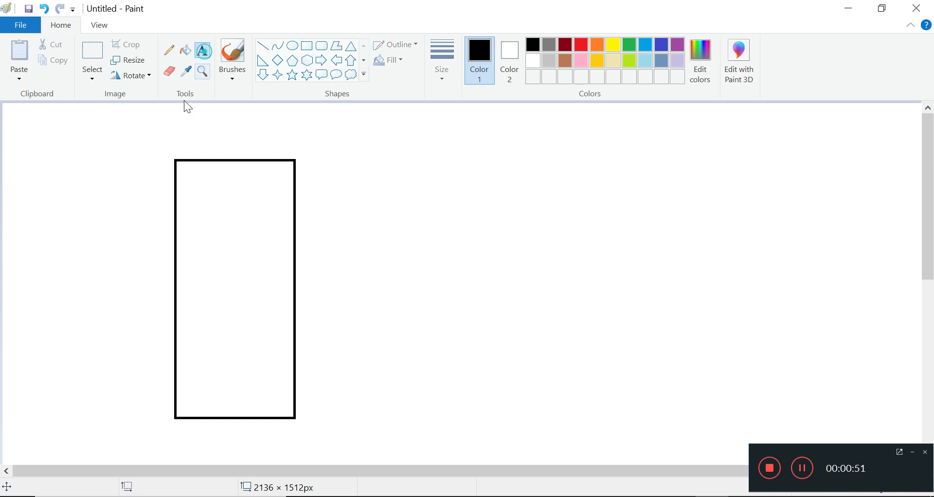
pyautogui.write('T=')
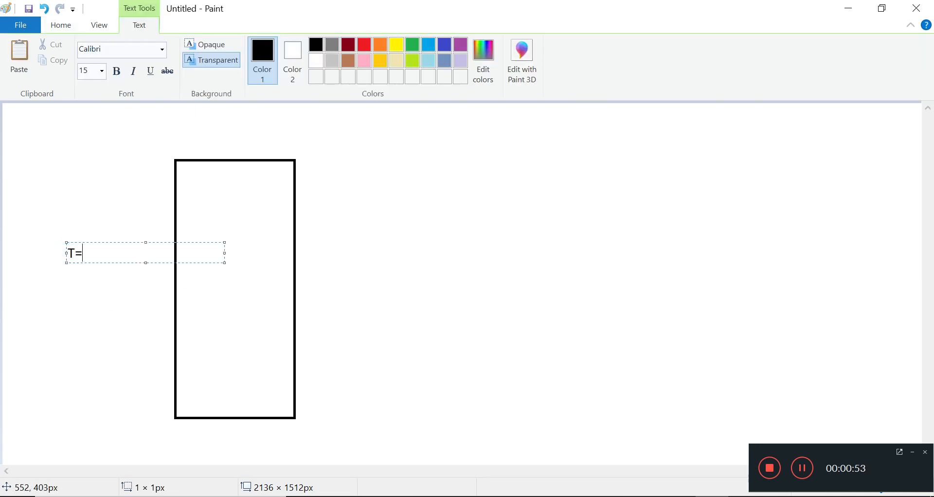
pyautogui.write('Ta')
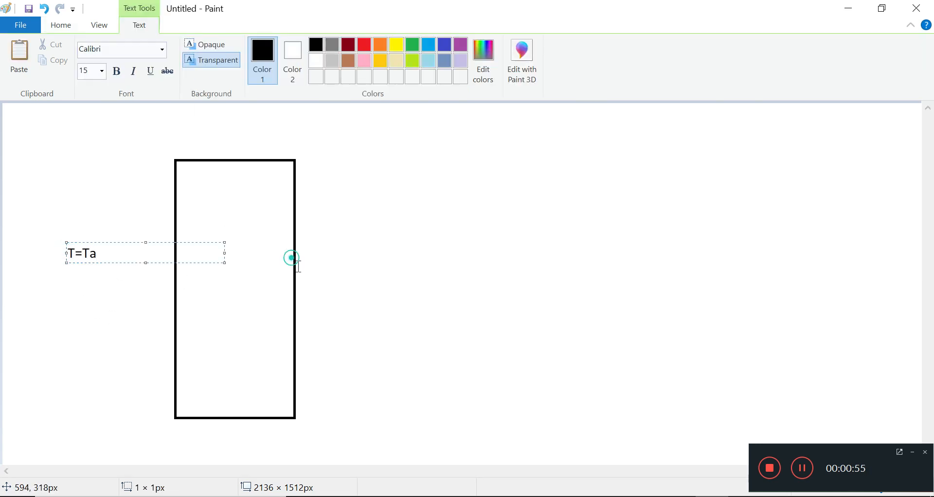
pyautogui.write('T=Tb')
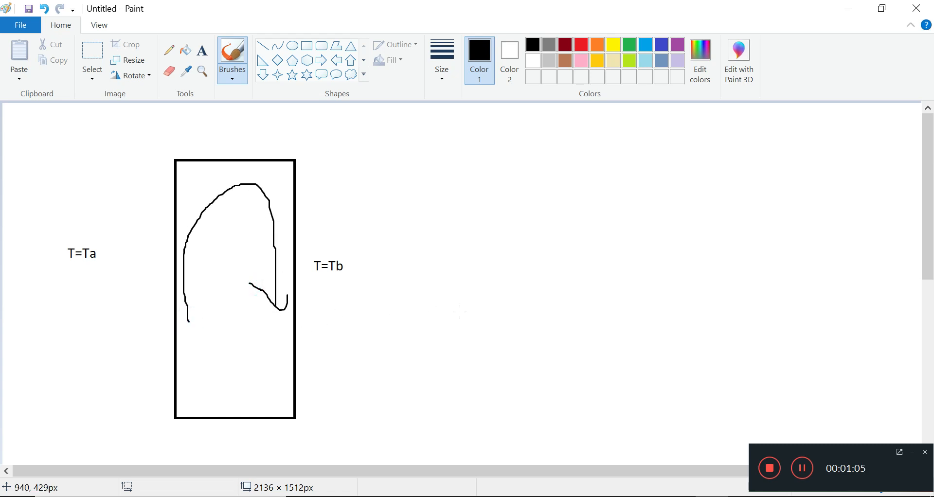
# Step: Hand-draw SS above the diagram and add the note 'non steady state (simple-> pimple)'
pyautogui.moveTo(399, 160); pyautogui.dragTo(448, 111)
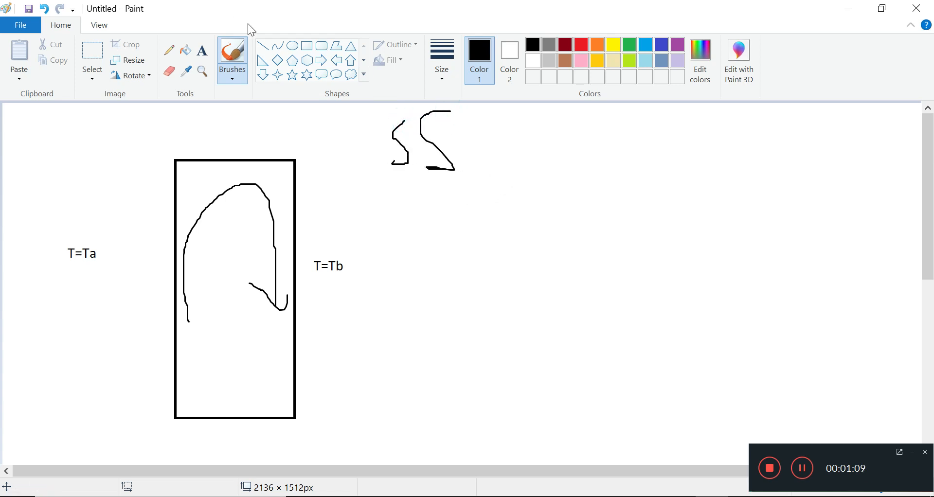
pyautogui.click(203, 51)
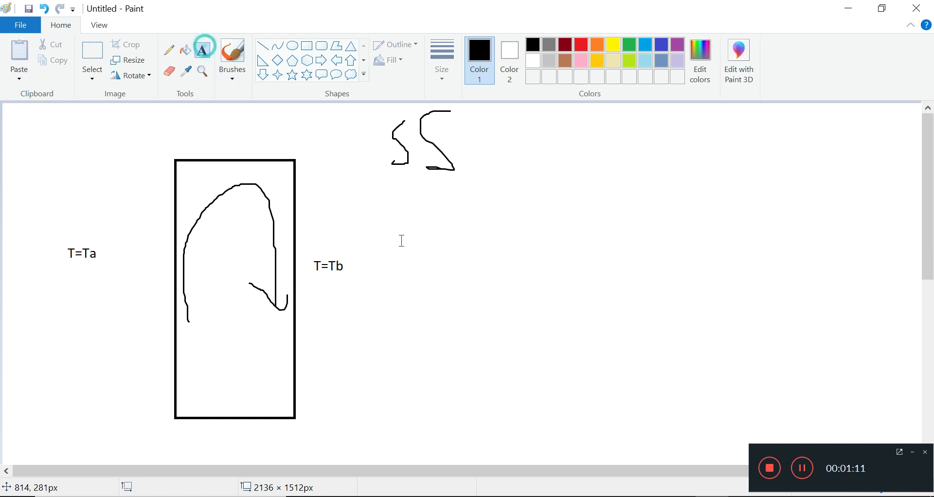
pyautogui.write('non')
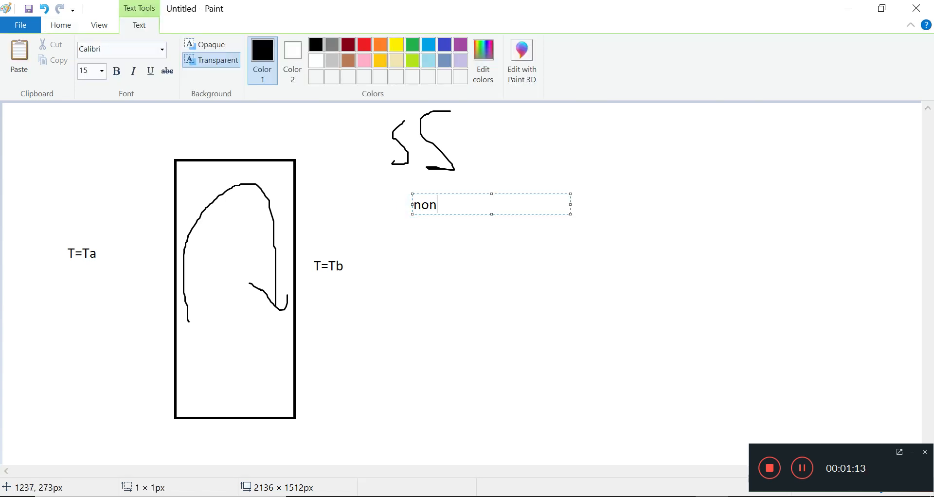
pyautogui.write('steady state')
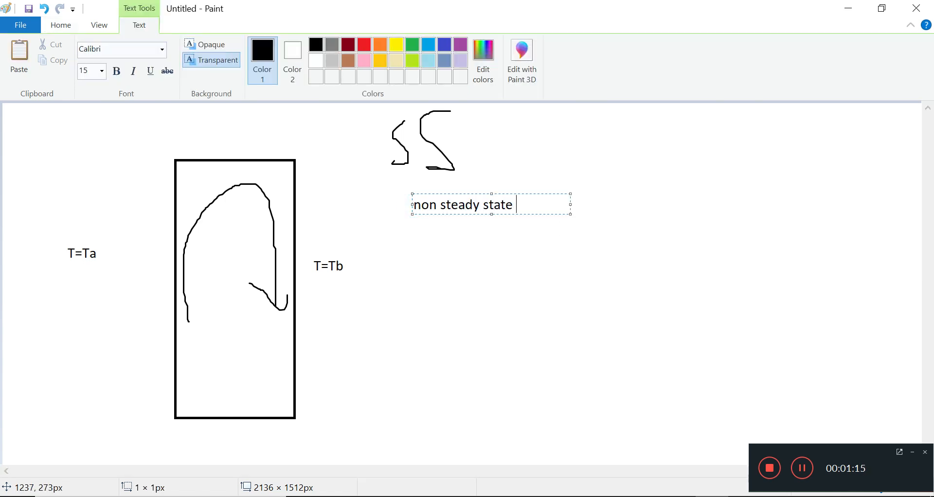
pyautogui.write('(simple->')
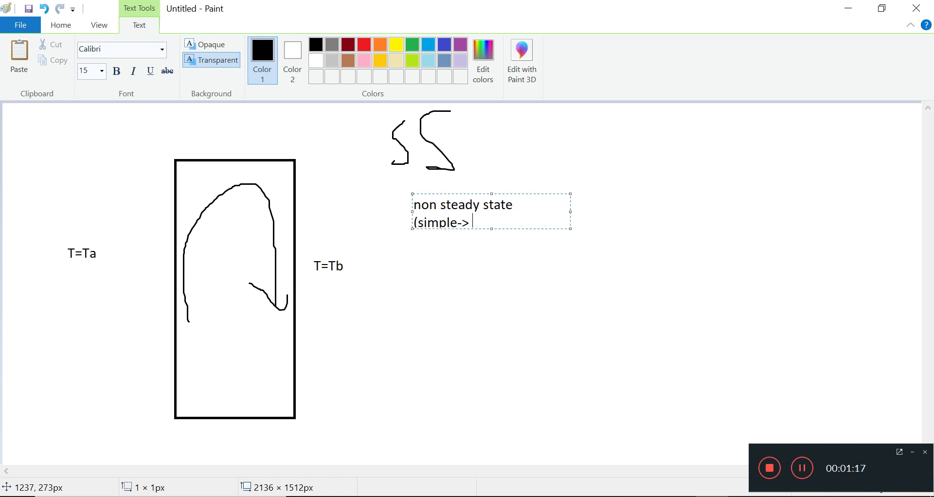
pyautogui.write('pimple')
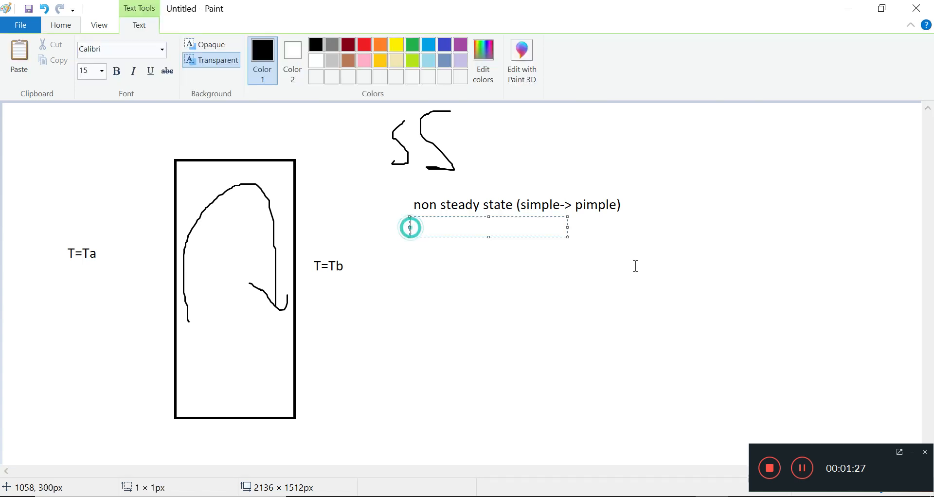
# Step: Add the second note 'time varying BC (T)' beneath it
pyautogui.write('time varying BC')
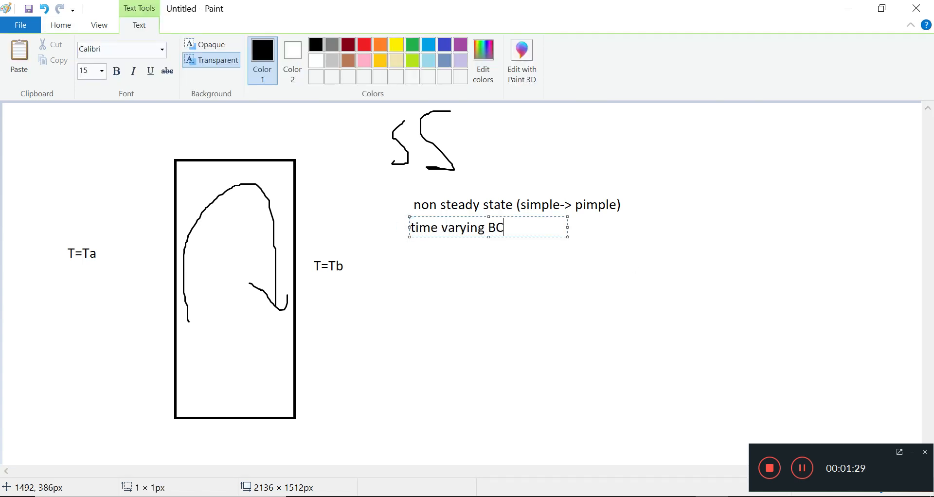
pyautogui.write('(T)')
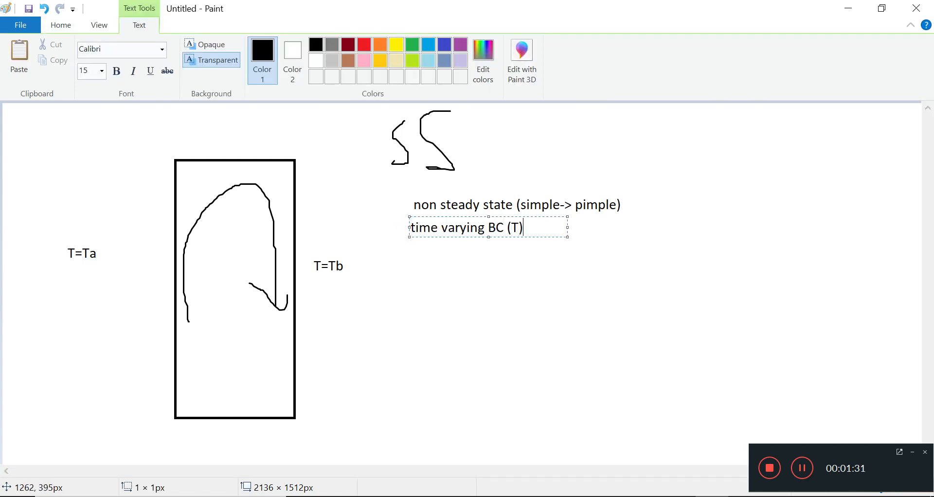
# Step: Add the note 'csv - sine input (1000s)' below the time varying BC line
pyautogui.click(599, 269)
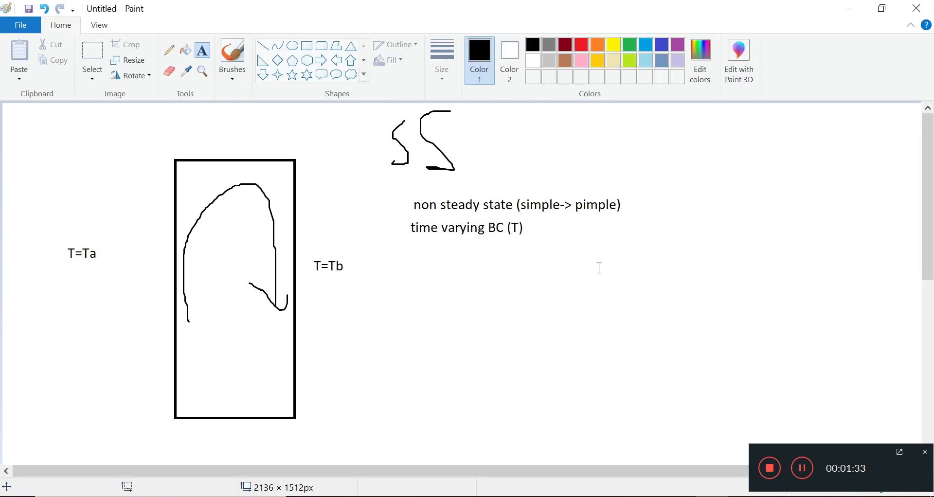
pyautogui.moveTo(494, 252)
pyautogui.write('csv -')
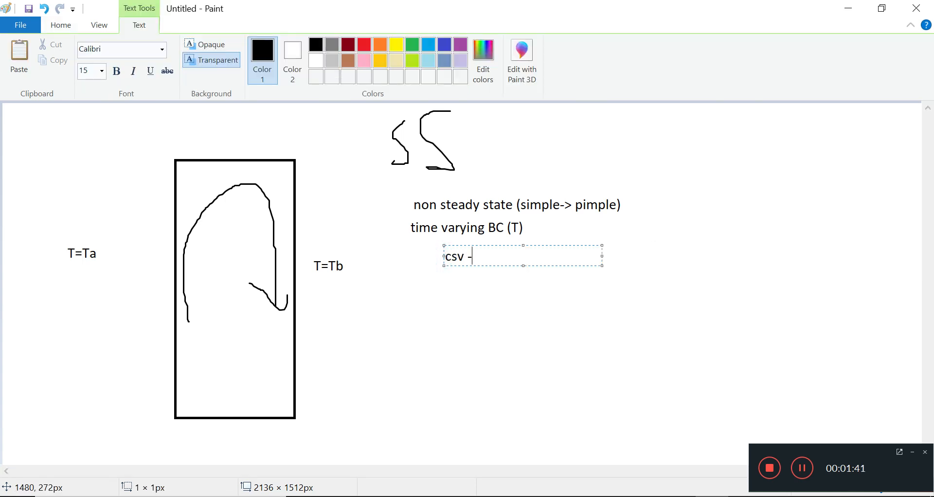
pyautogui.write('sine in')
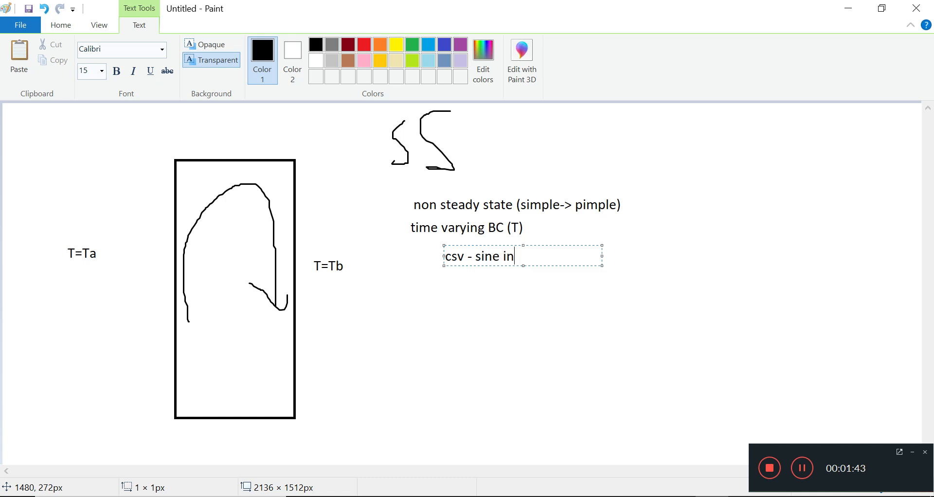
pyautogui.write('put')
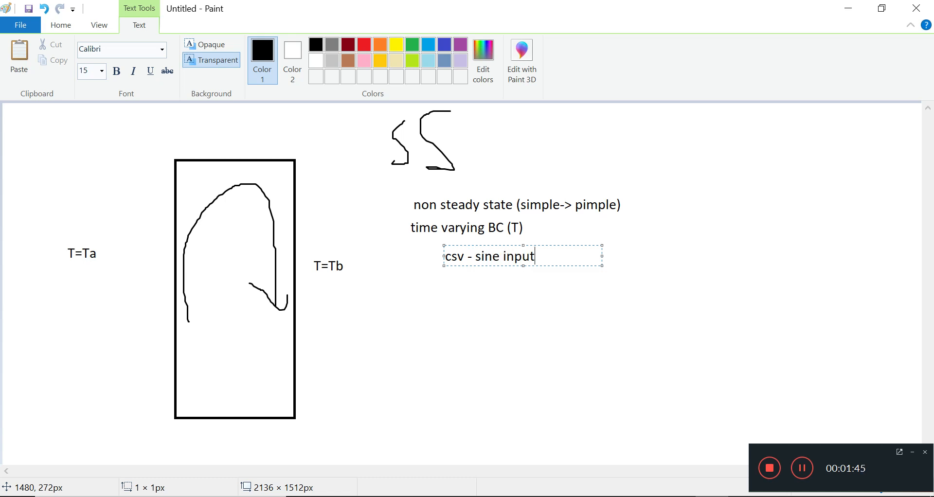
pyautogui.write('(')
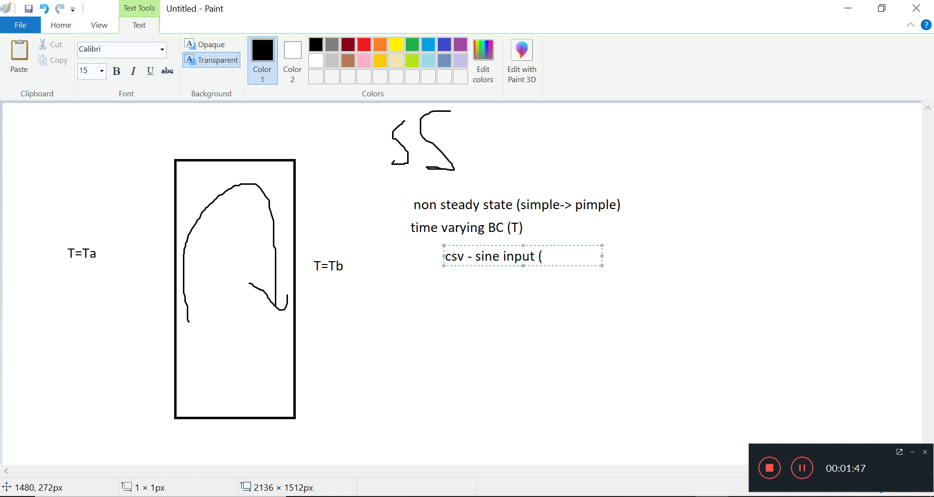
pyautogui.write('1000')
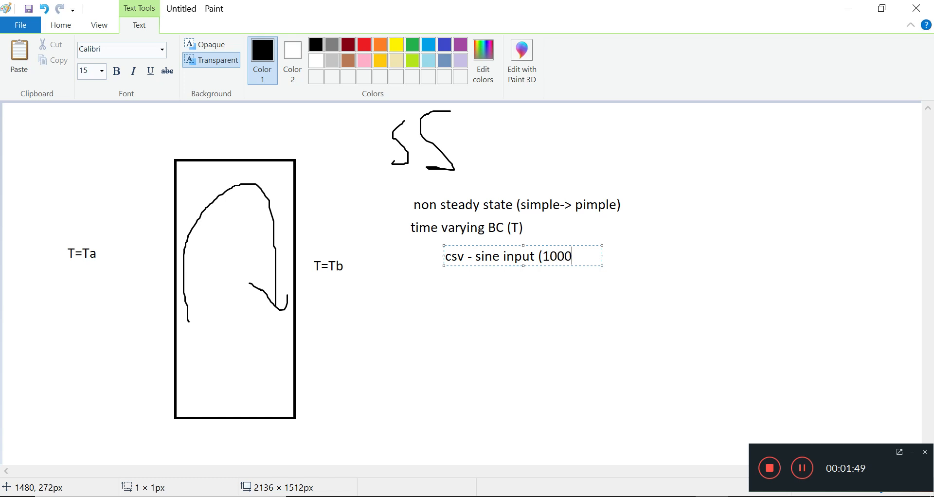
pyautogui.write('s)')
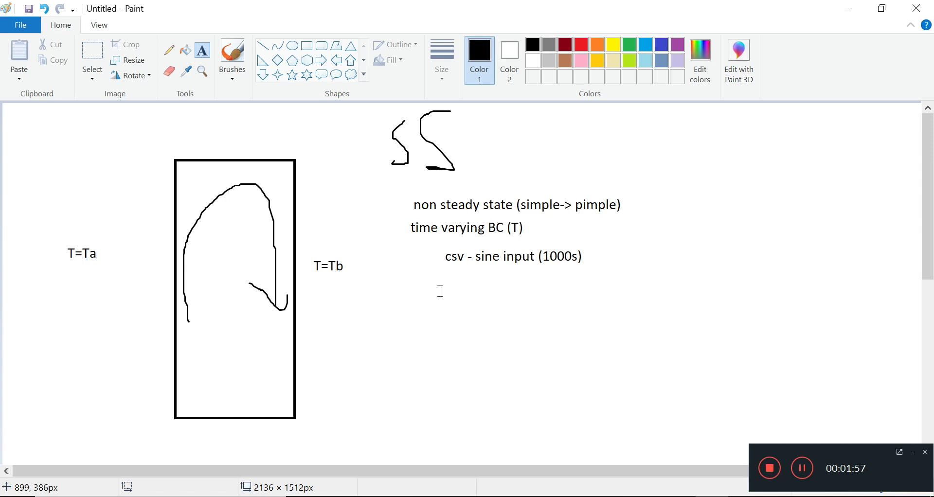
pyautogui.moveTo(633, 251)
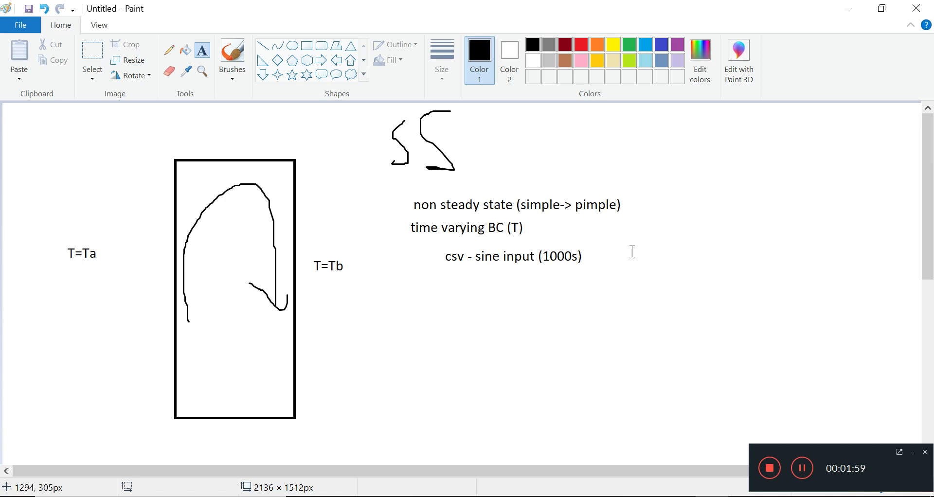
# Step: Add the note '500-600K' below the csv line
pyautogui.click(472, 281)
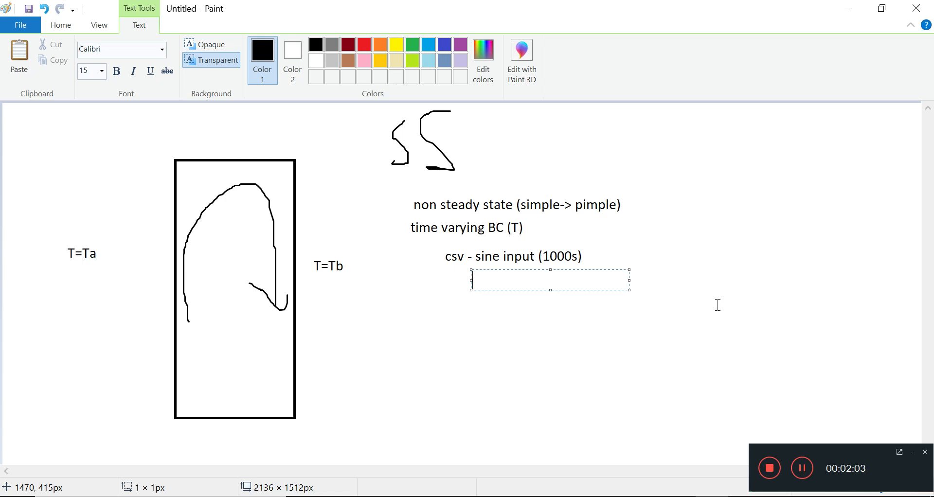
pyautogui.write('500-600K')
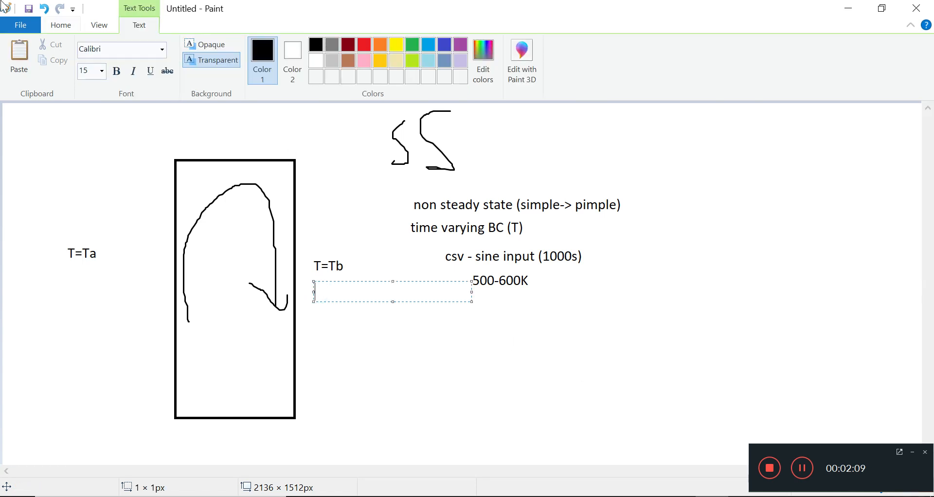
pyautogui.click(364, 44)
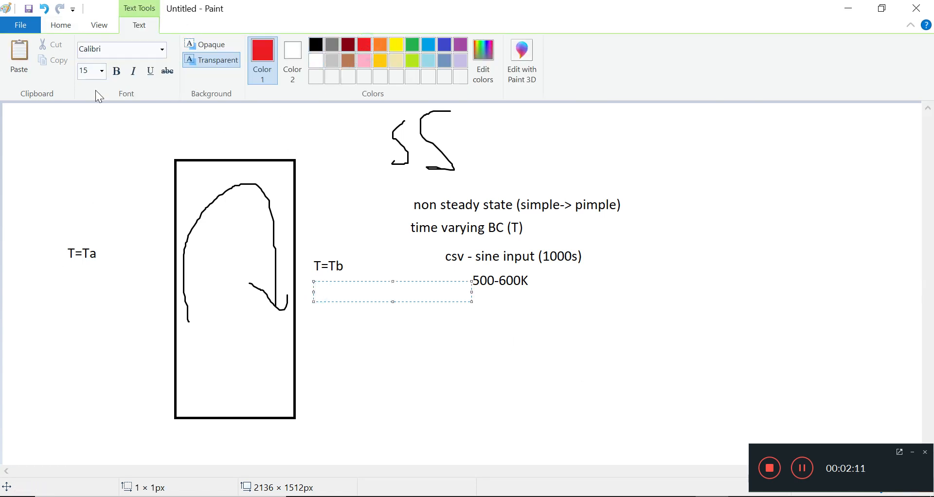
pyautogui.click(60, 25)
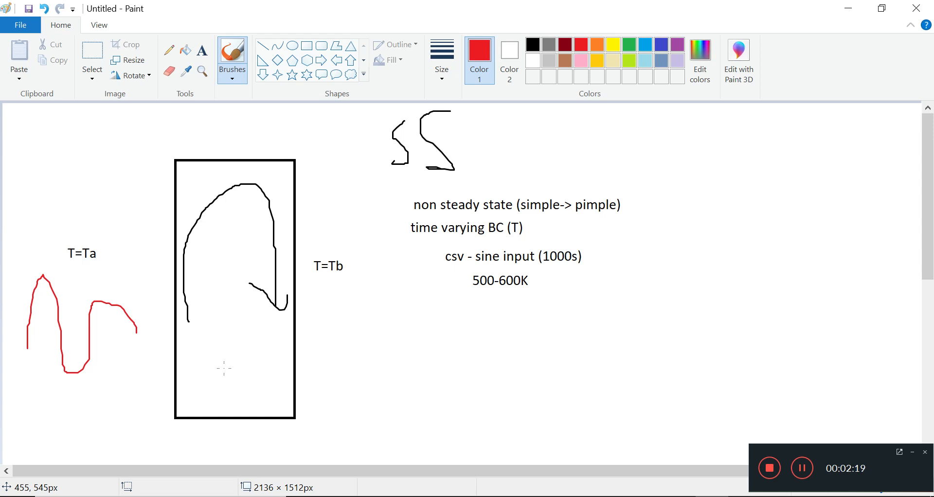
pyautogui.moveTo(125, 348)
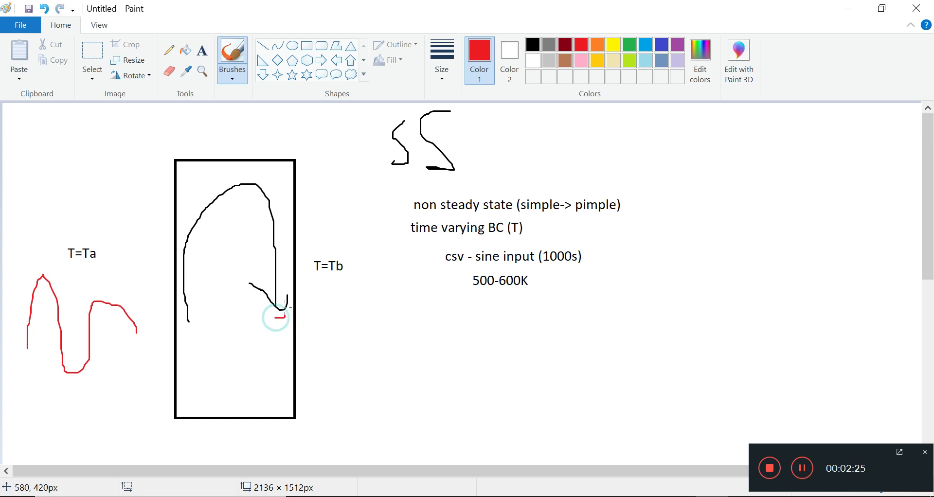
# Step: Draw a red curved arrow beside the box and add a red 300K label under T=Tb
pyautogui.moveTo(269, 336); pyautogui.dragTo(328, 349)
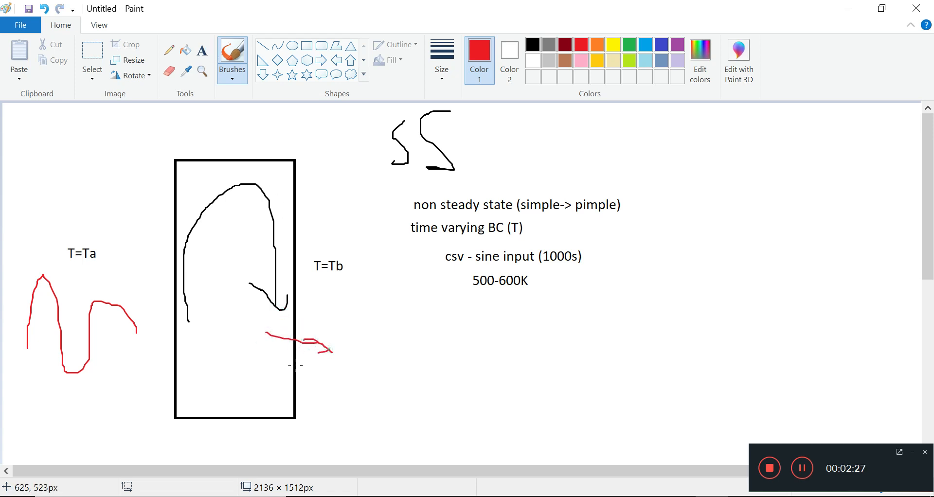
pyautogui.moveTo(331, 350); pyautogui.dragTo(286, 381)
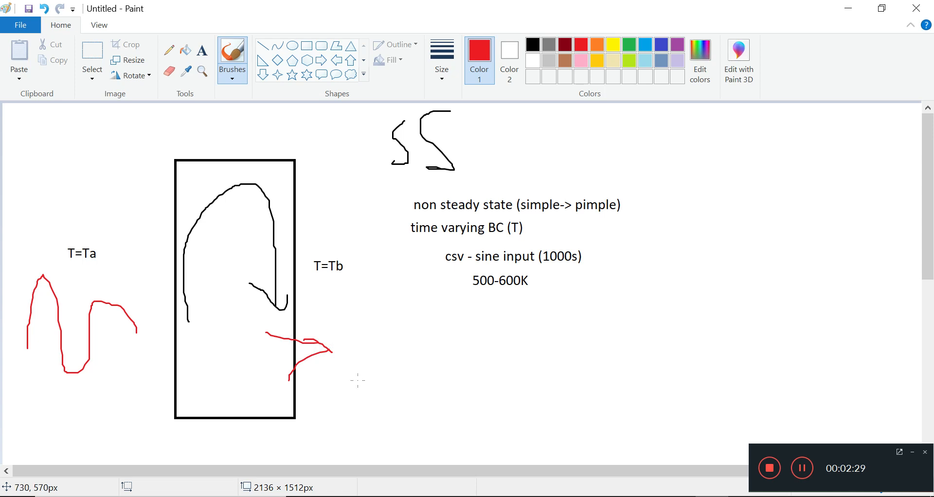
pyautogui.click(91, 54)
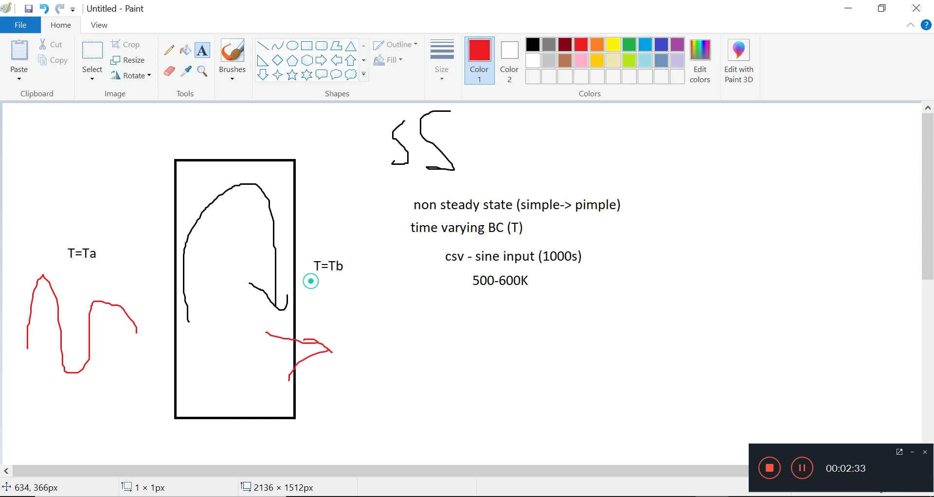
pyautogui.write('3')
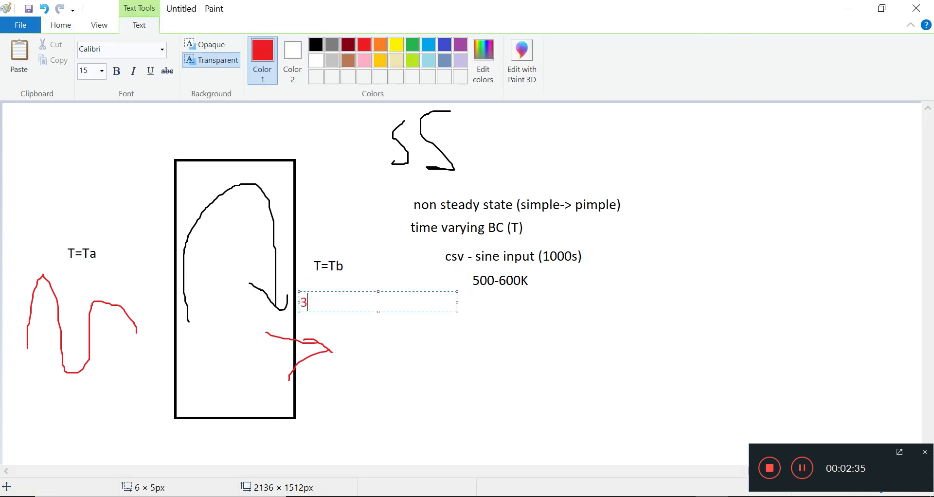
pyautogui.write('00K')
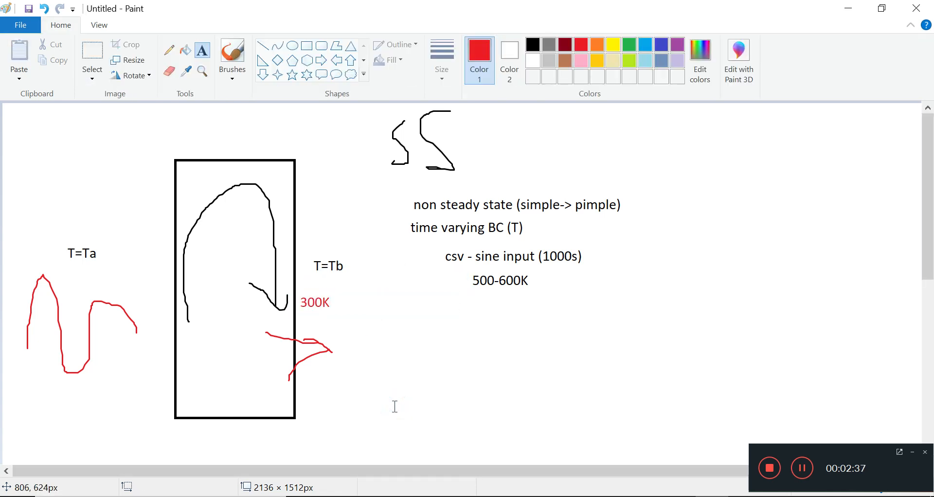
pyautogui.moveTo(429, 301)
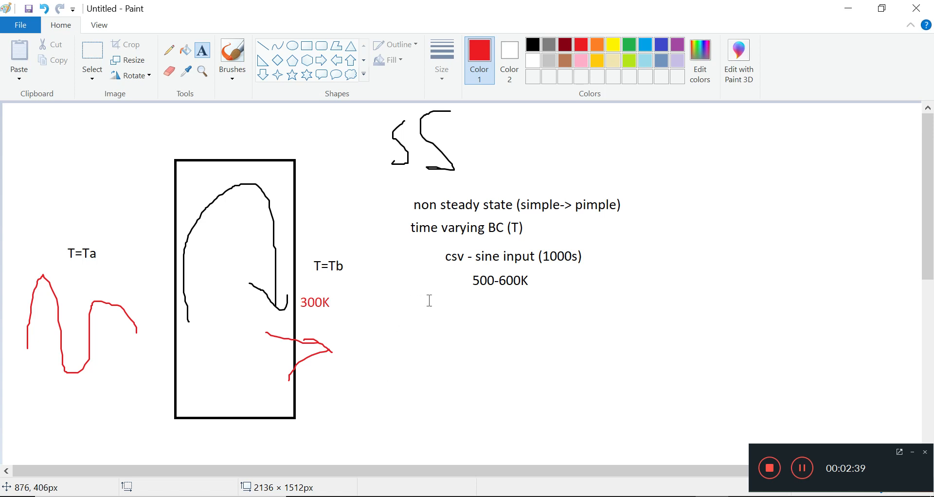
pyautogui.moveTo(421, 323)
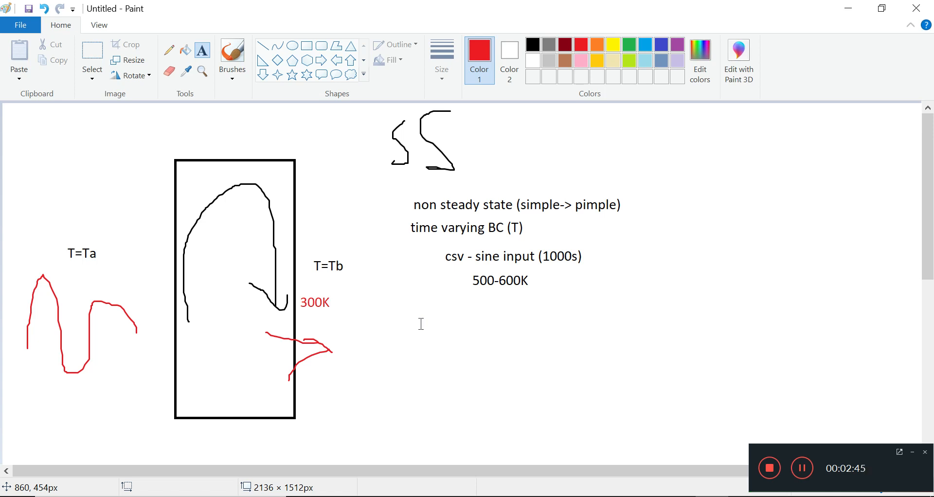
pyautogui.moveTo(507, 285)
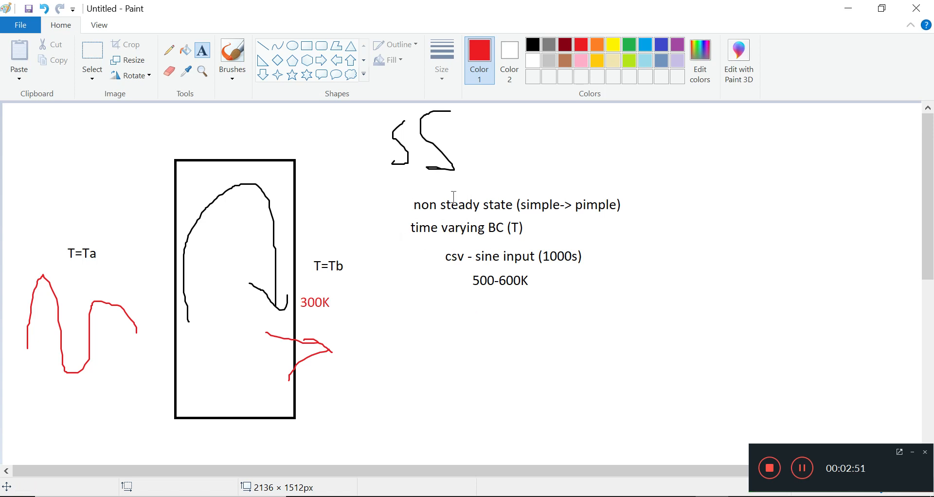
pyautogui.moveTo(648, 209)
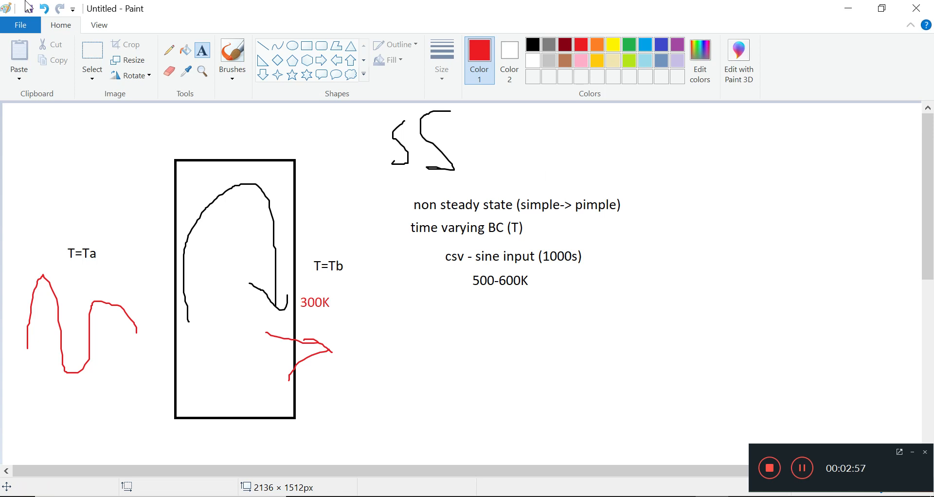
# Step: Draw red ticks marking the non steady state and time varying BC notes as done
pyautogui.click(232, 53)
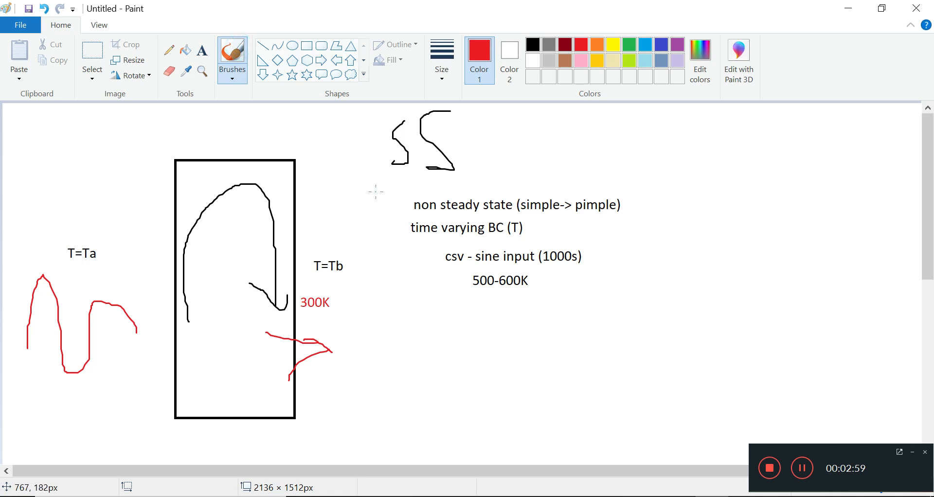
pyautogui.moveTo(411, 179); pyautogui.dragTo(394, 233)
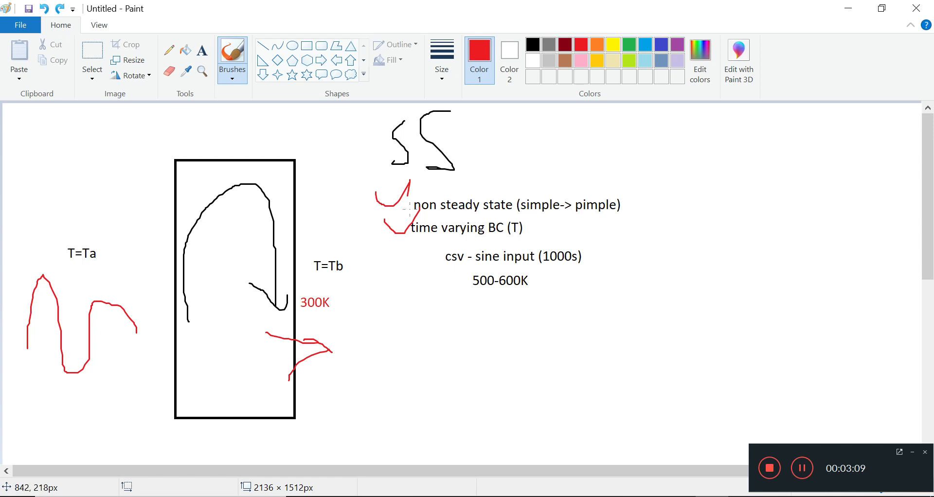
pyautogui.moveTo(405, 217); pyautogui.dragTo(542, 217)
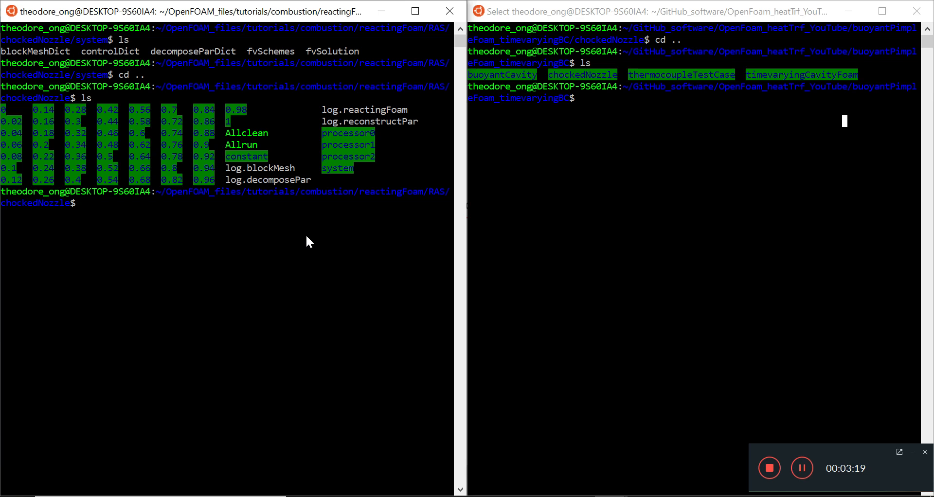
# Step: cd into buoyantPimpleFoam_timevaryingBC/thermocoupleTestCase and list its case files with l
pyautogui.write('lc')
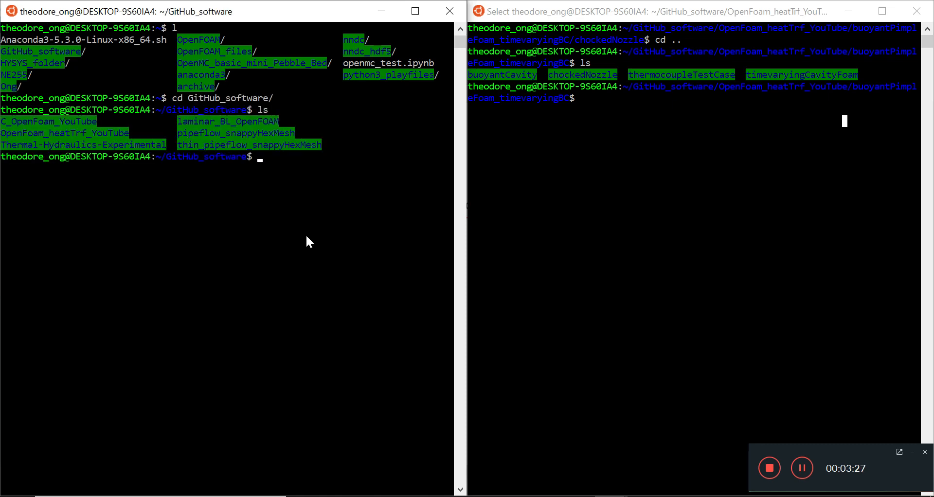
pyautogui.write('cd Op')
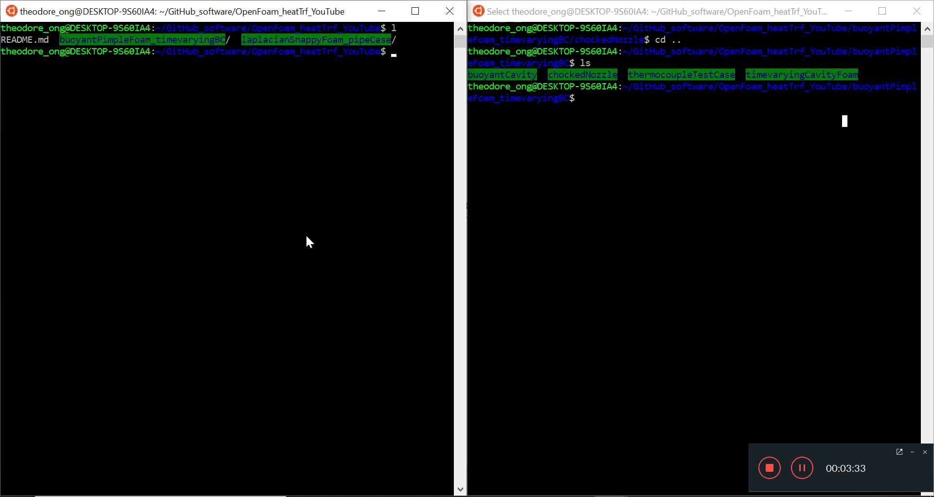
pyautogui.write('cd buoyantPimpleFoam_timevaryingBC/')
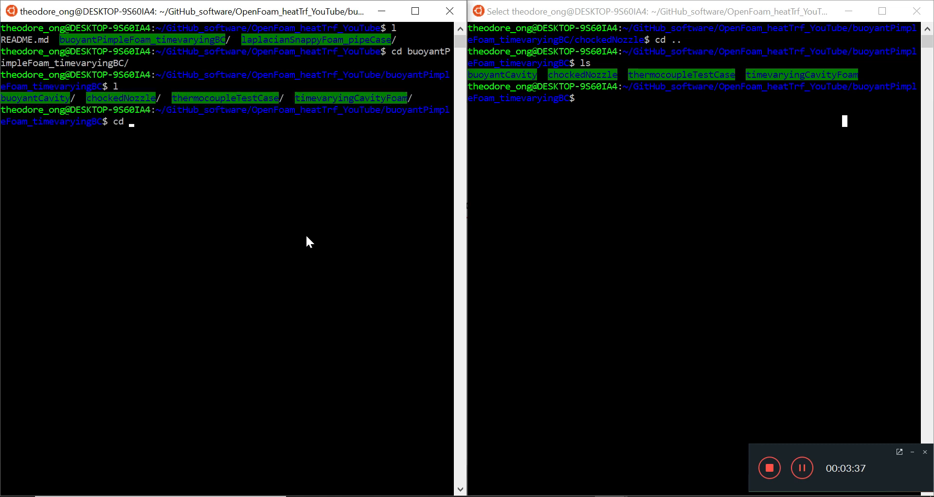
pyautogui.write('thermocoupleTestCase/')
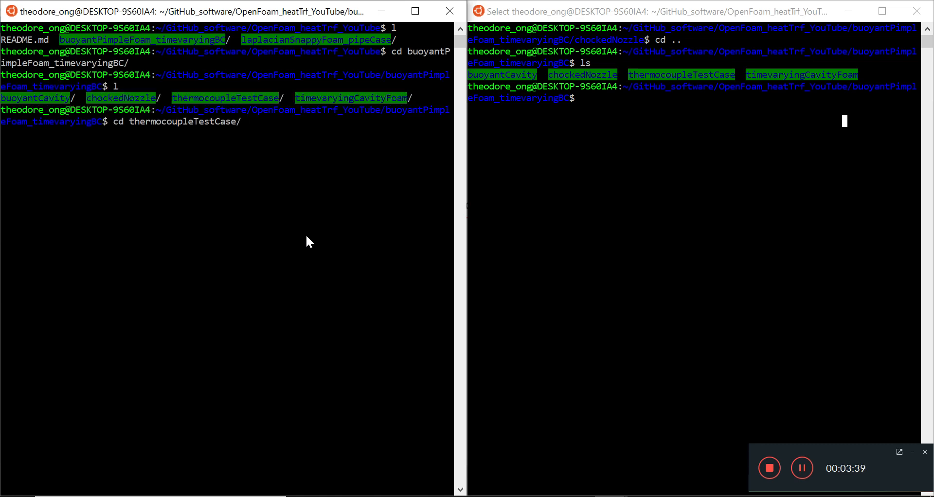
pyautogui.write('l')
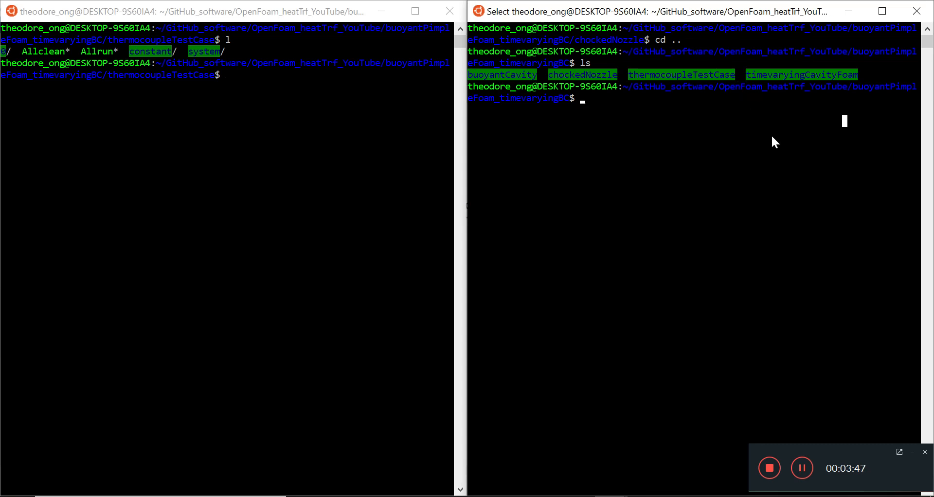
pyautogui.write('cd')
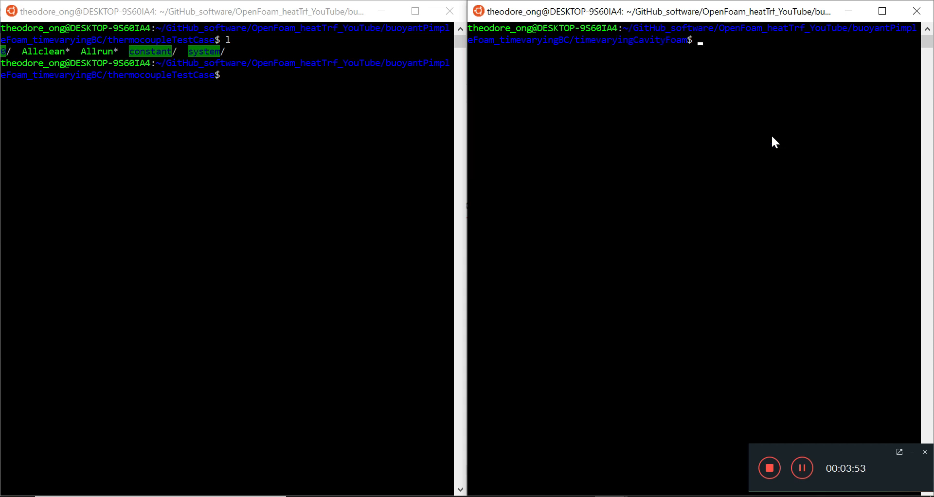
# Step: List the timevaryingCavityFoam case files and view Allrun in vi, leaving it unchanged
pyautogui.press('Return')
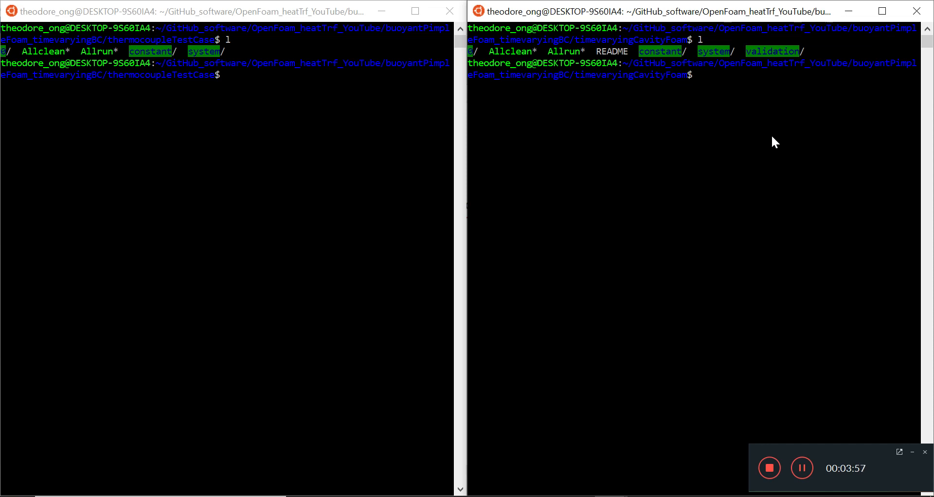
pyautogui.write('vi')
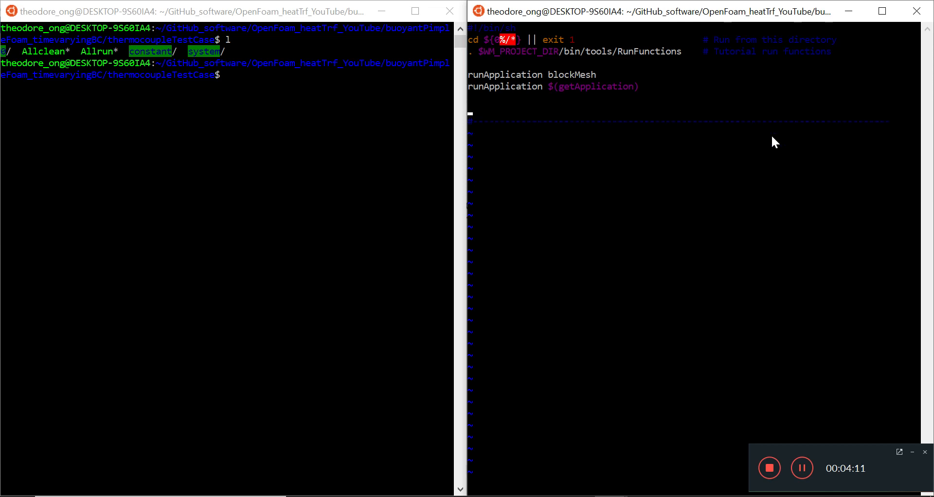
pyautogui.write(':wq')
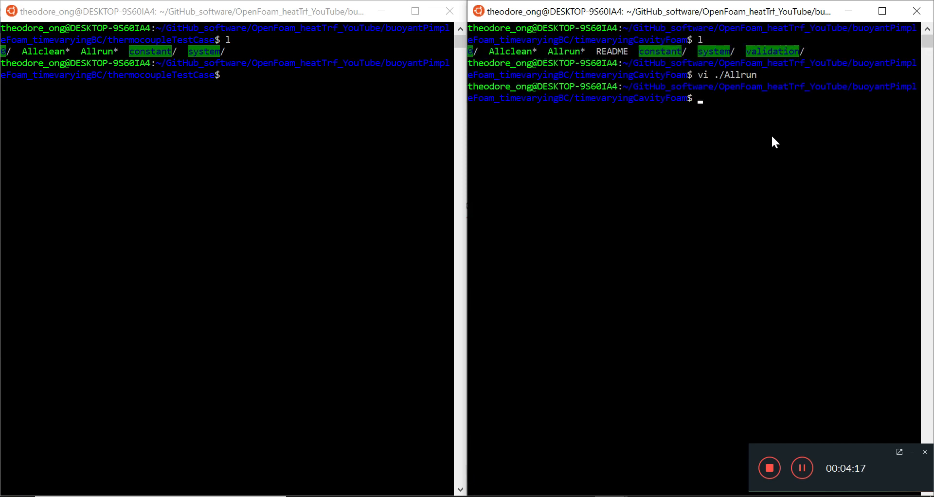
# Step: Remove the validation folder, then remove sample from the system folder
pyautogui.write('cd')
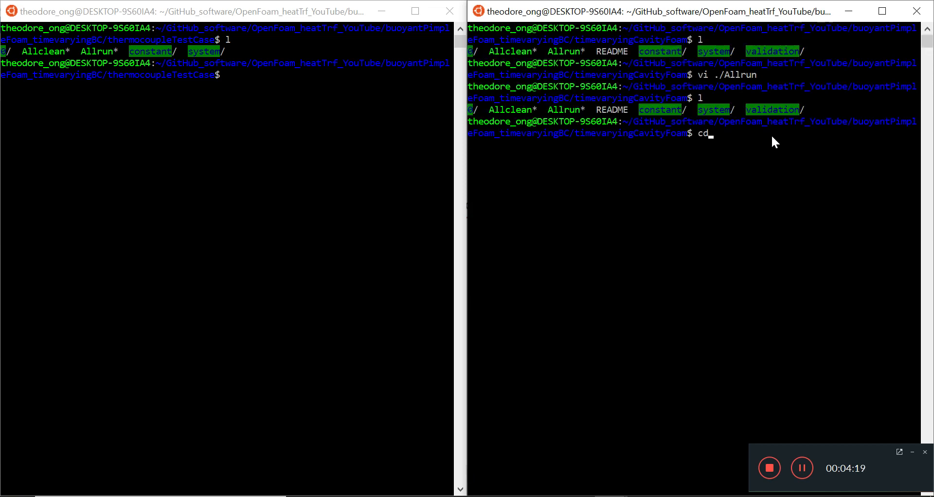
pyautogui.write('rm -r validation/')
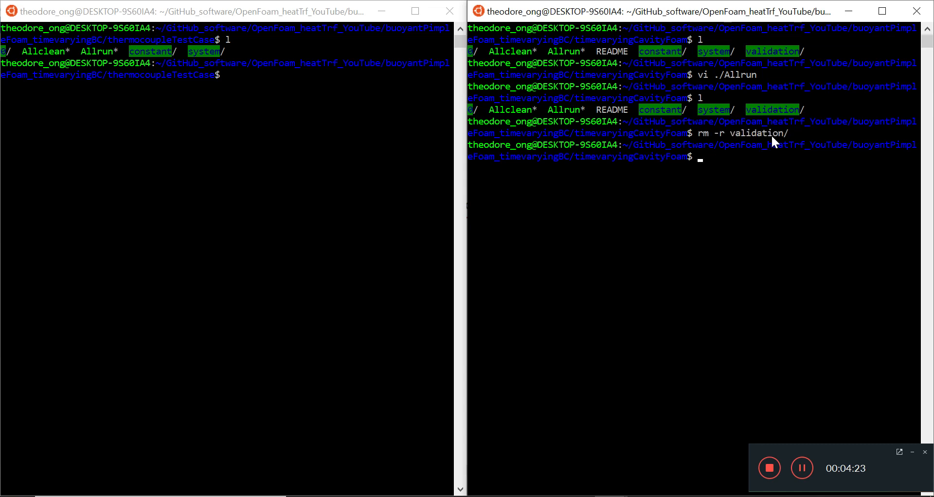
pyautogui.write('l')
pyautogui.write('cd system/')
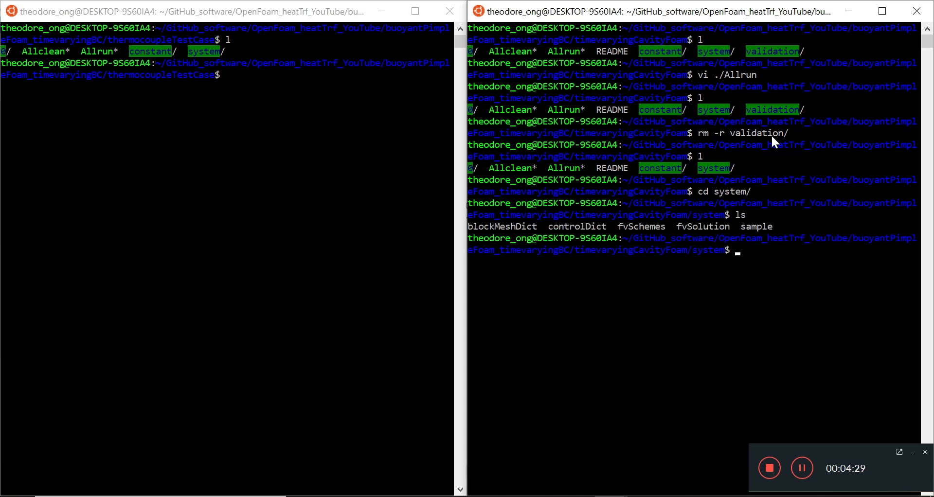
pyautogui.write('rm -r sample')
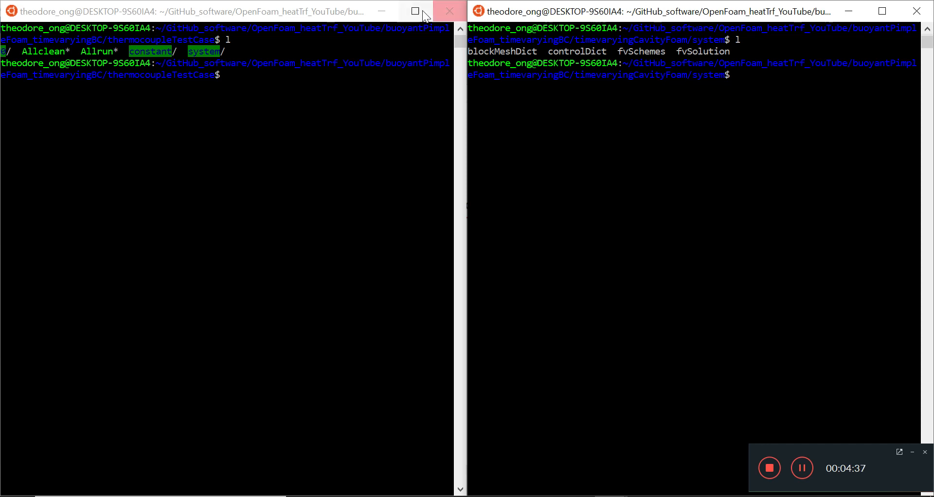
# Step: Edit controlDict in vi so the application reads buoyantPimpleFoam and save it
pyautogui.write('cd con')
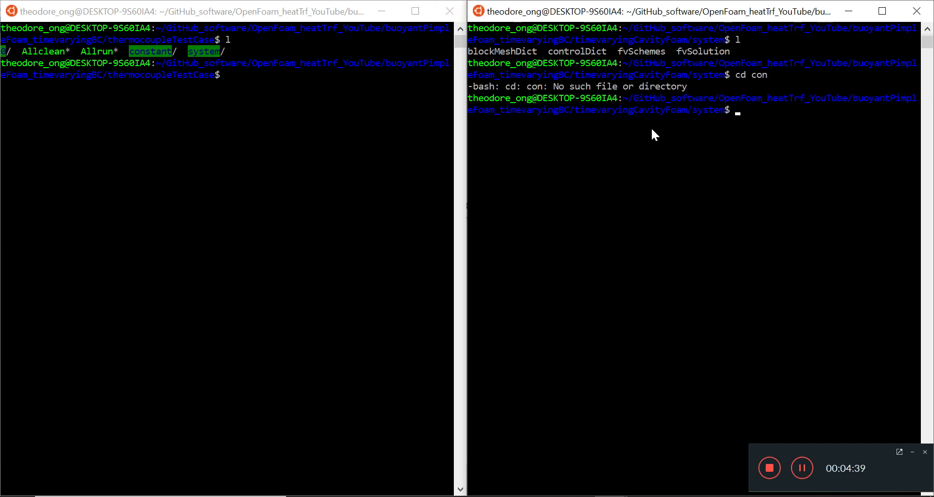
pyautogui.write('cd contro')
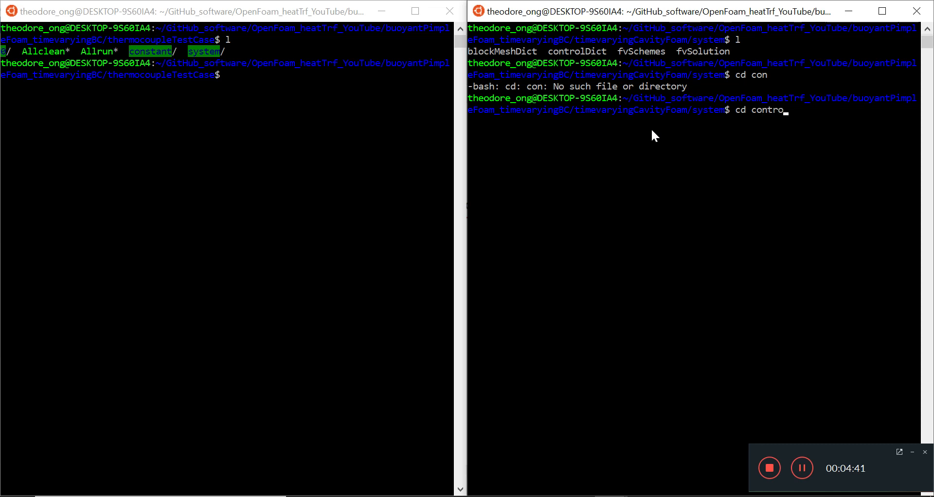
pyautogui.write('clea')
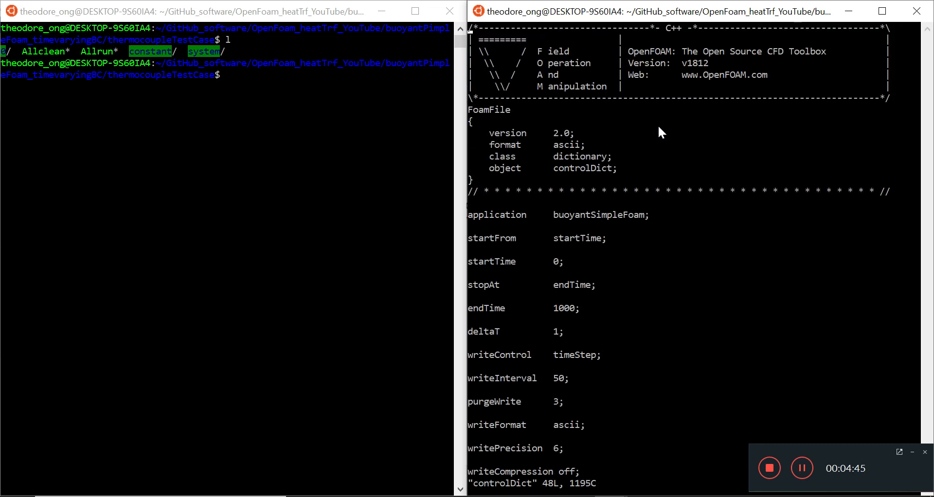
pyautogui.moveTo(803, 197)
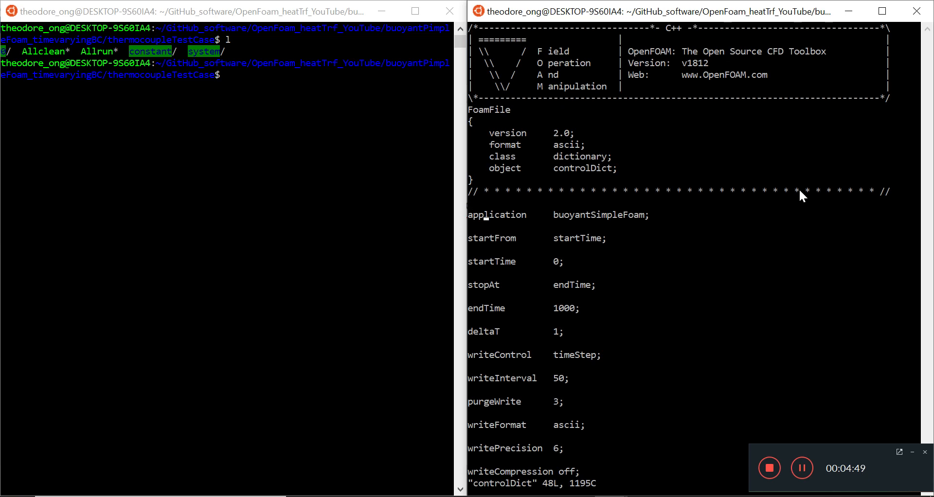
pyautogui.press('i')
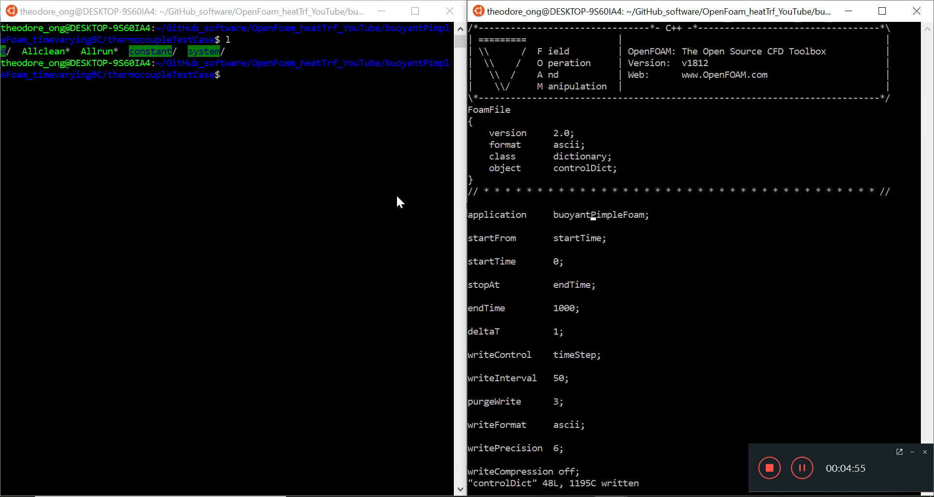
pyautogui.write('l')
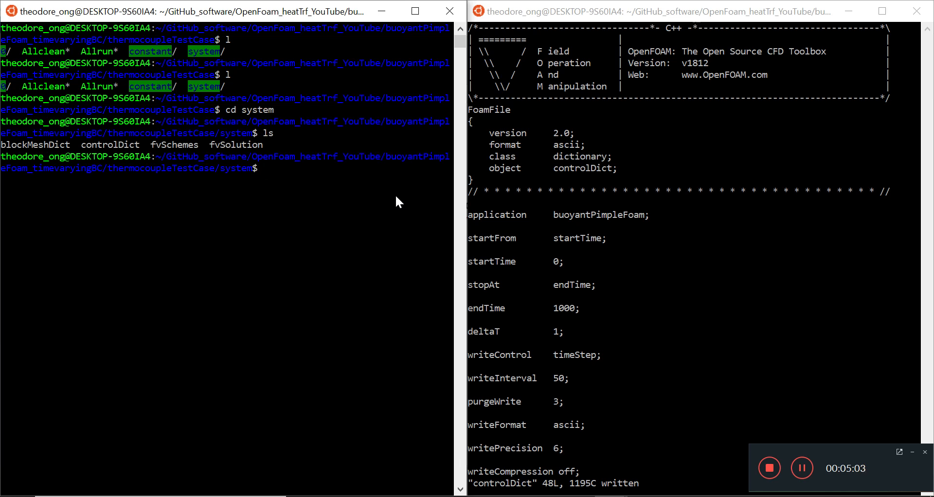
# Step: With the thermocouple controlDict open for reference, set startFrom latestTime and deltaT 0.01 in the cavity controlDict
pyautogui.write('vi controlDict')
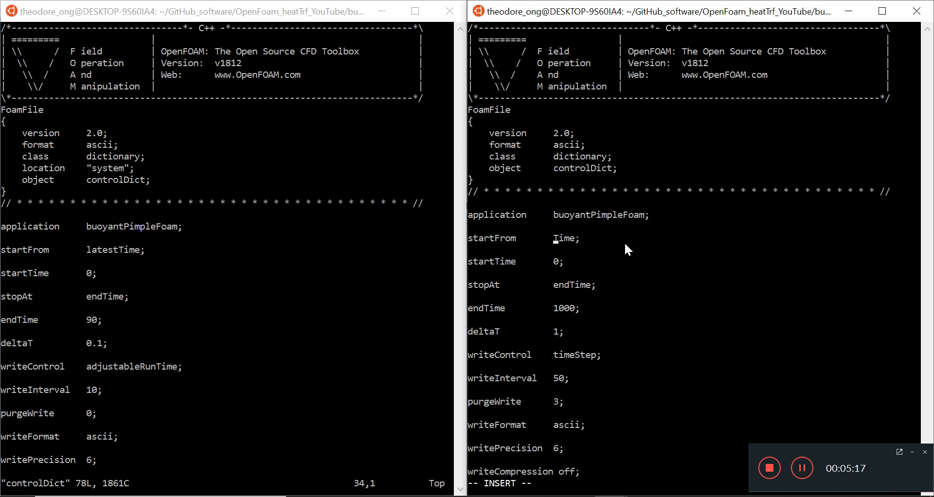
pyautogui.write('latest')
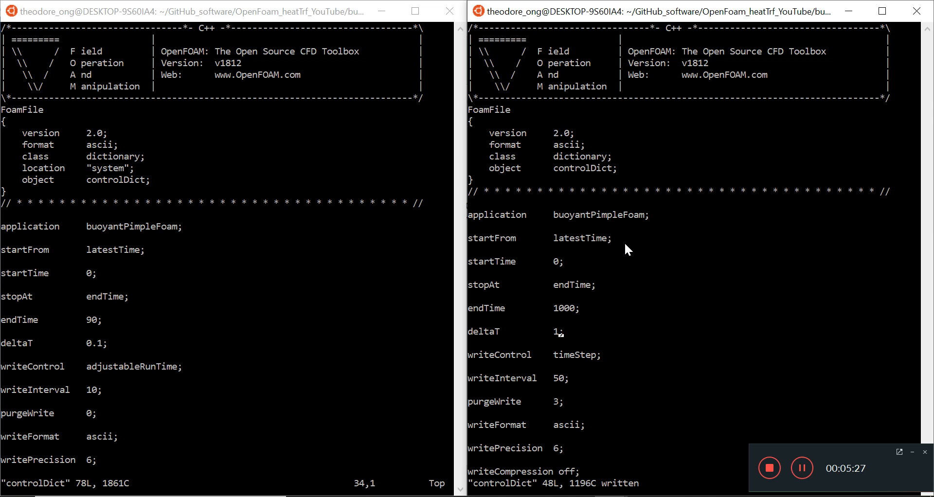
pyautogui.press('i')
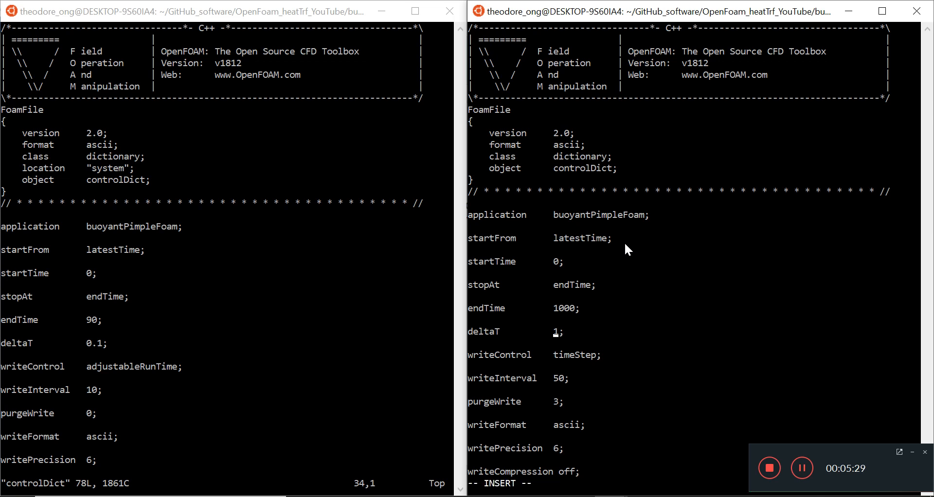
pyautogui.write('0.01')
pyautogui.click(526, 379)
pyautogui.write('00')
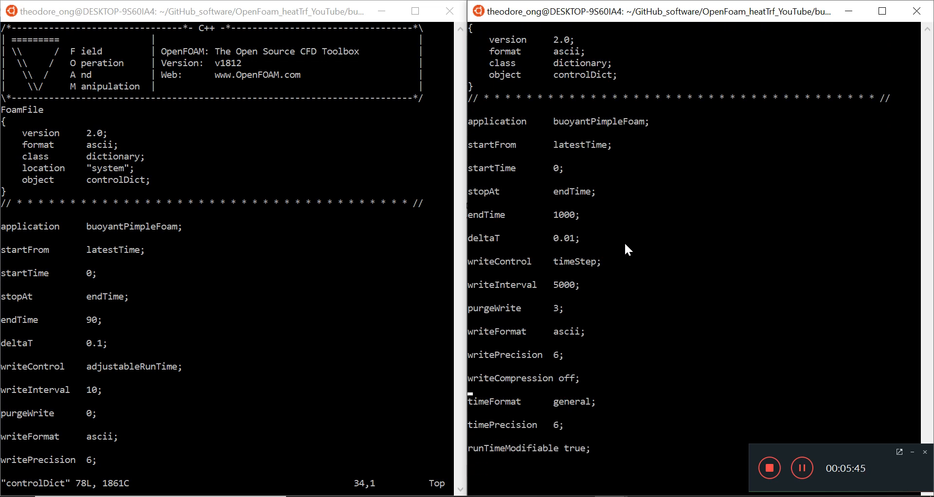
# Step: Change purgeWrite from 3 to 0 in the cavity controlDict
pyautogui.press('i')
pyautogui.write('0')
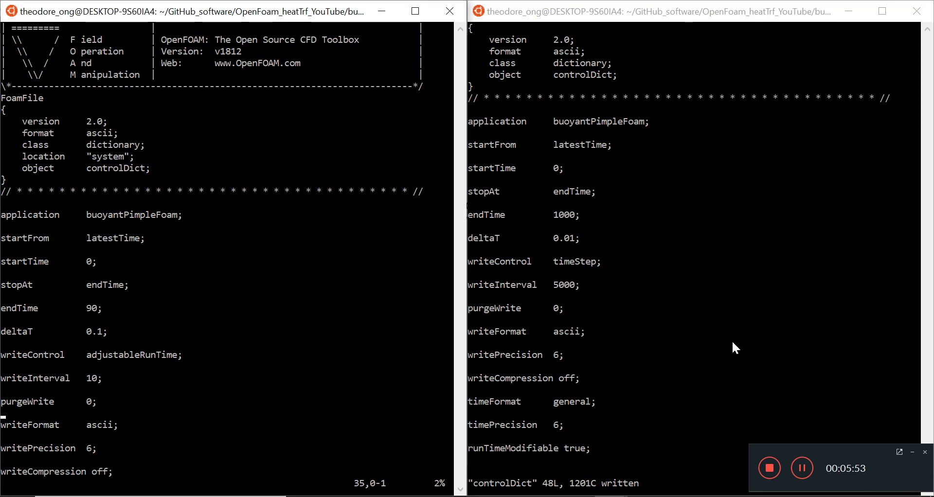
pyautogui.scroll(-3)
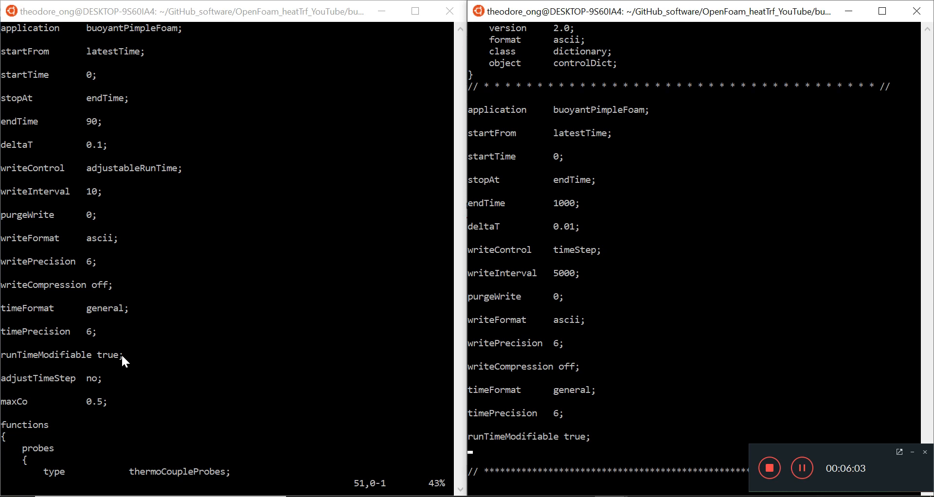
pyautogui.moveTo(305, 310)
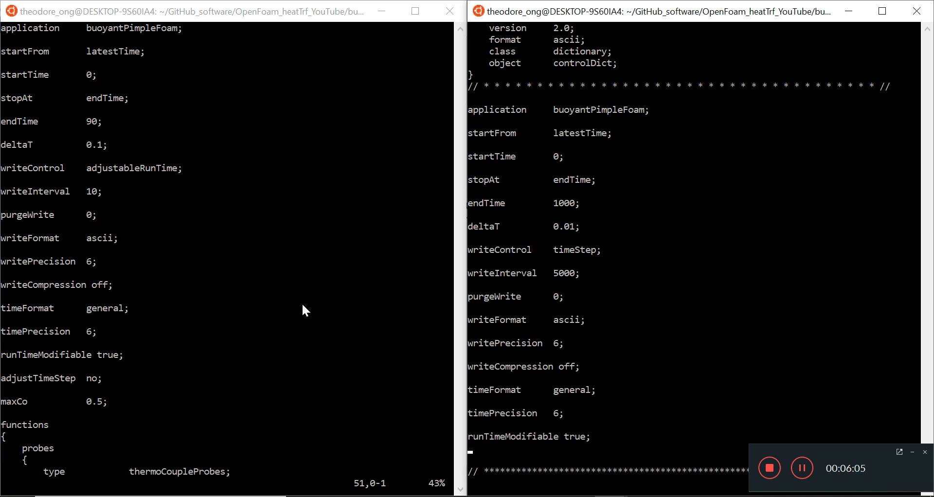
# Step: Add adjustTimeStep no and maxCo 0.5 after runTimeModifiable
pyautogui.press('i')
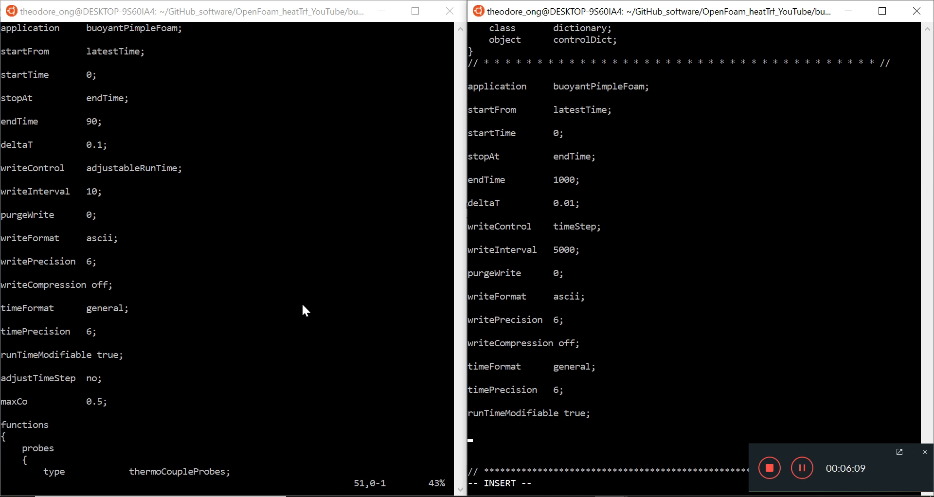
pyautogui.write('adjustTimeStep')
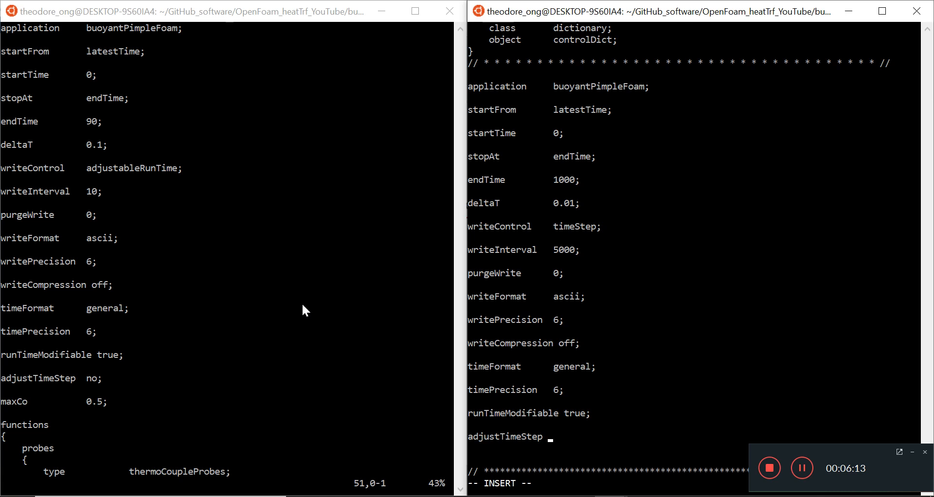
pyautogui.write('no;')
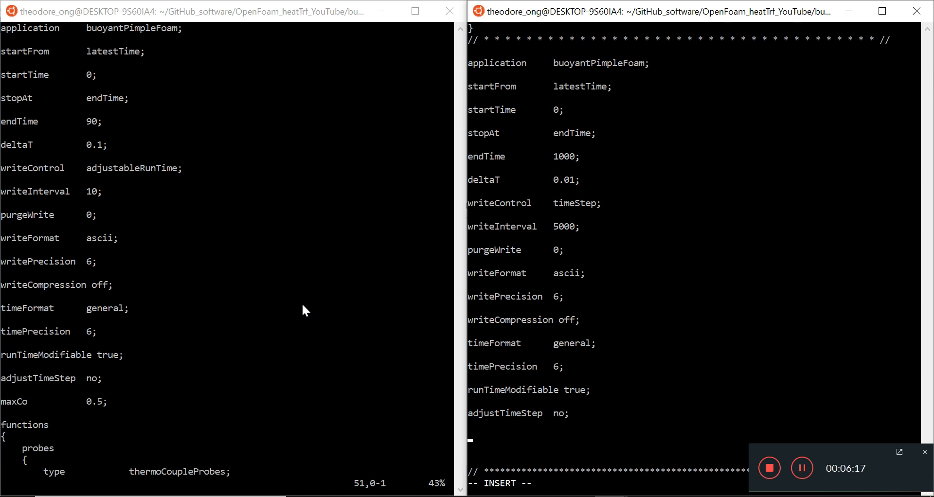
pyautogui.write('maxCo')
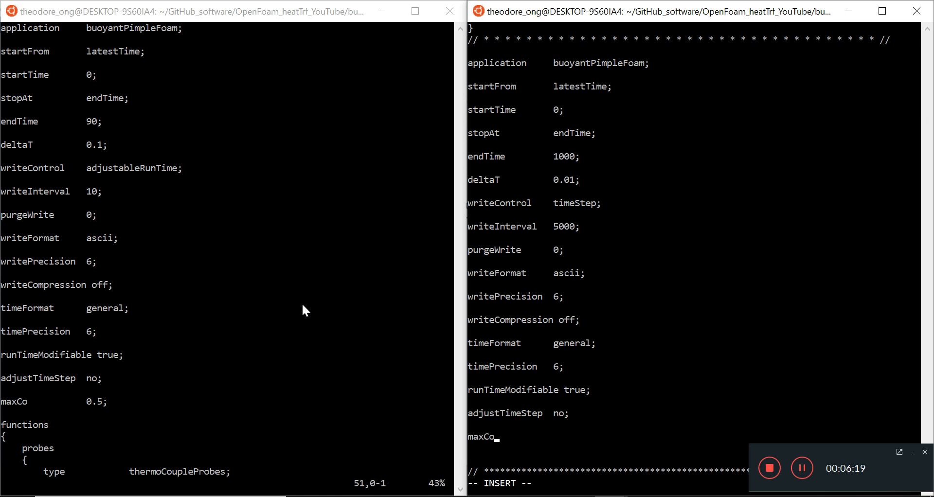
pyautogui.write('0.5;')
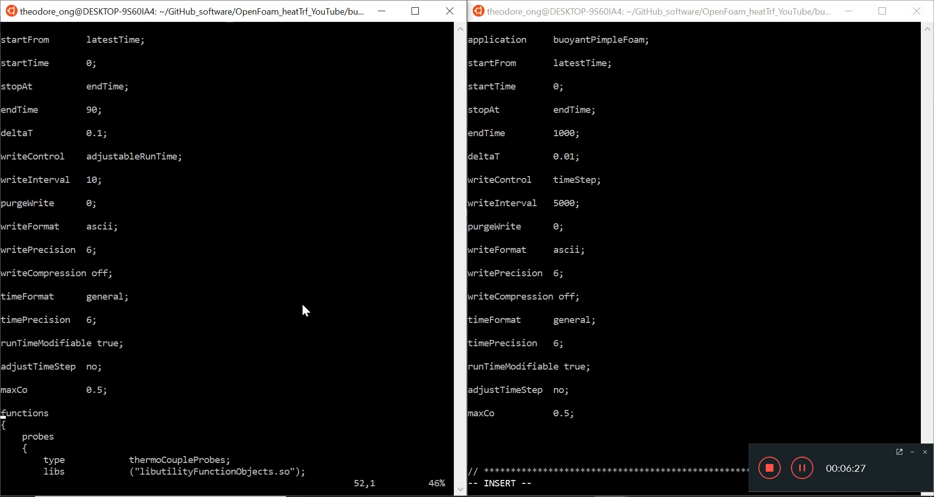
# Step: Start a functions { entry at the end of controlDict and save it
pyautogui.scroll(-3)
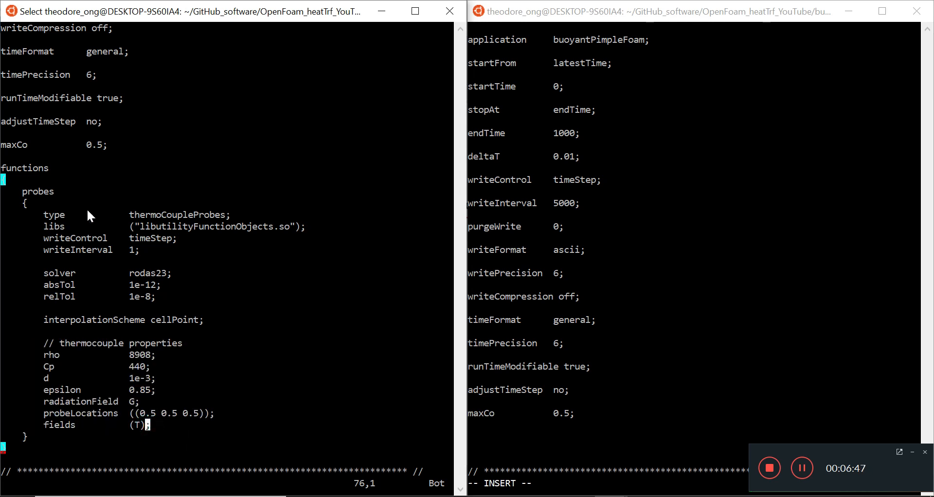
pyautogui.moveTo(238, 391)
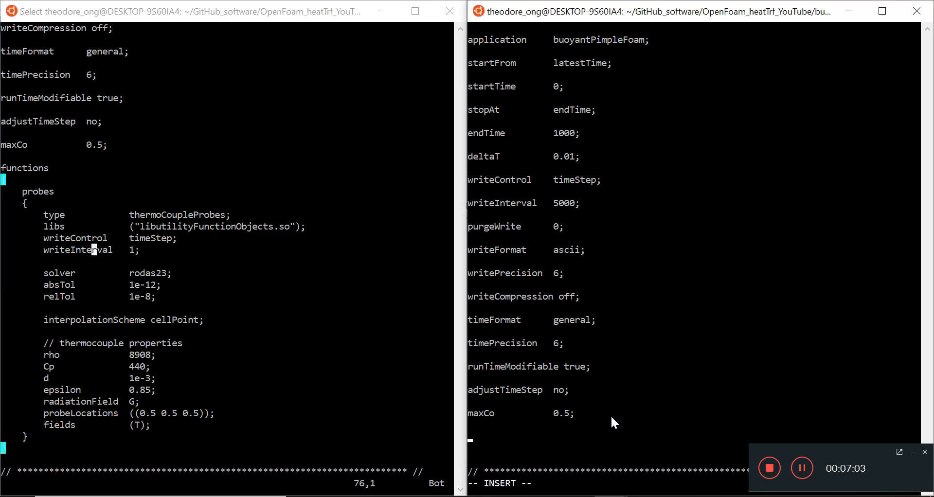
pyautogui.write('functions')
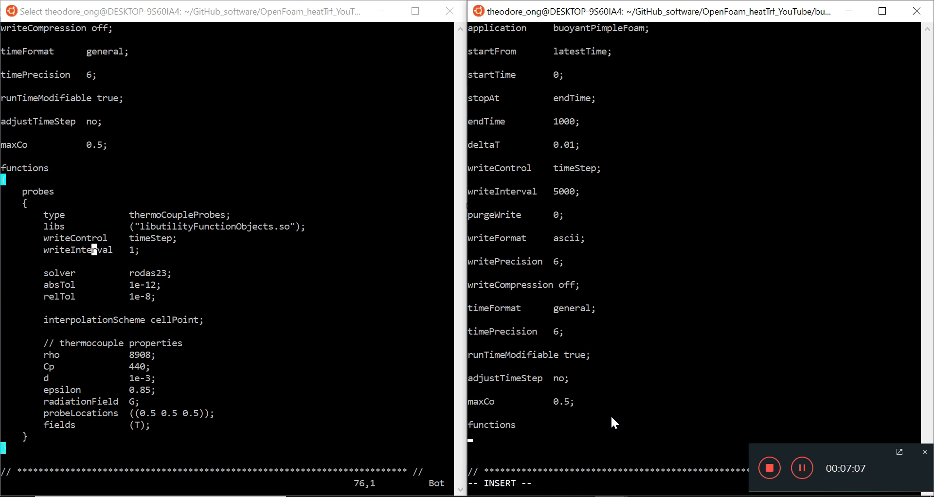
pyautogui.write('{')
pyautogui.click(227, 484)
pyautogui.write(':')
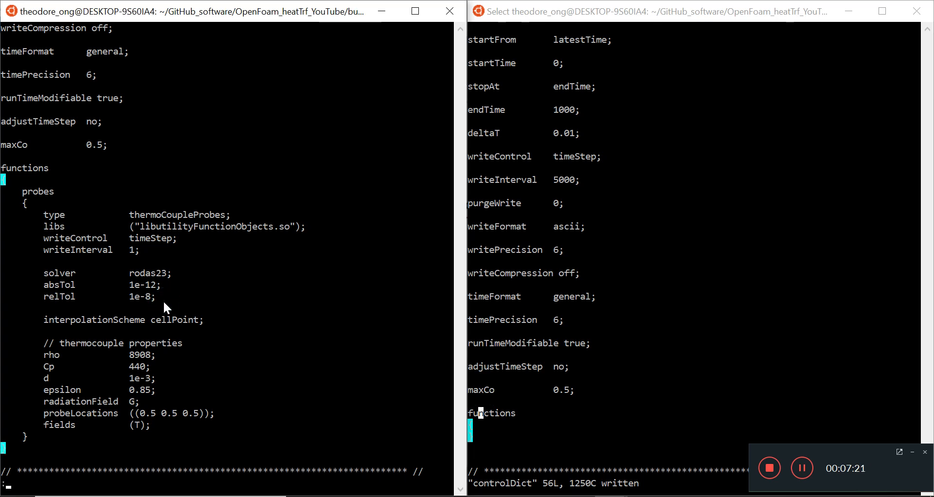
# Step: Quit the reference controlDict with :qa!, save-quit the cavity one with :wq!, and open the reference fvSchemes
pyautogui.write('qa')
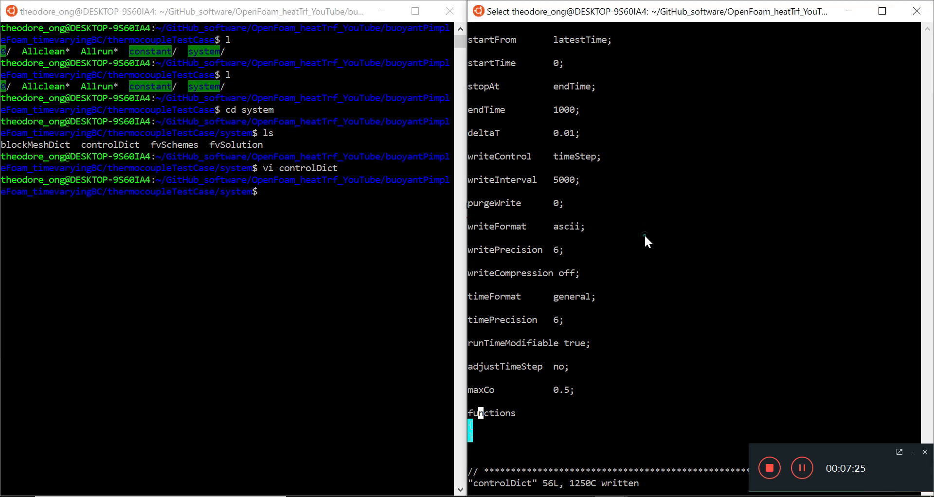
pyautogui.write(':qa!')
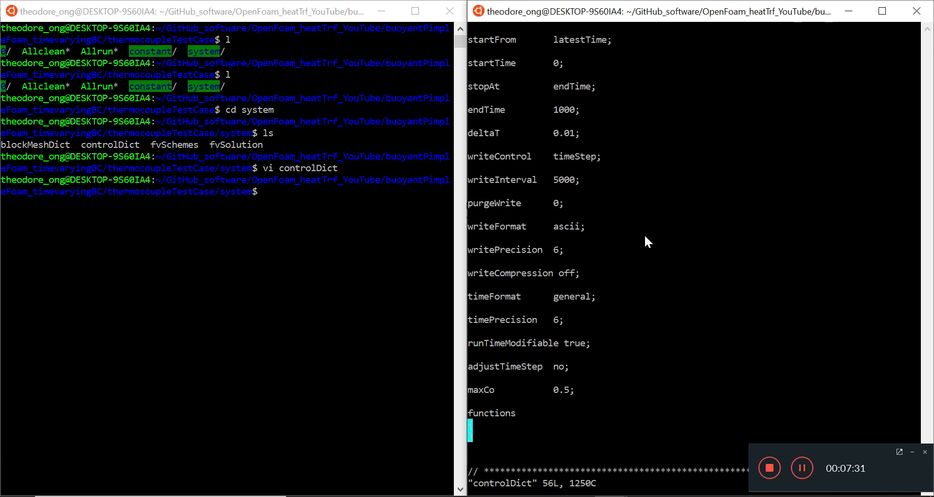
pyautogui.write(':wq!')
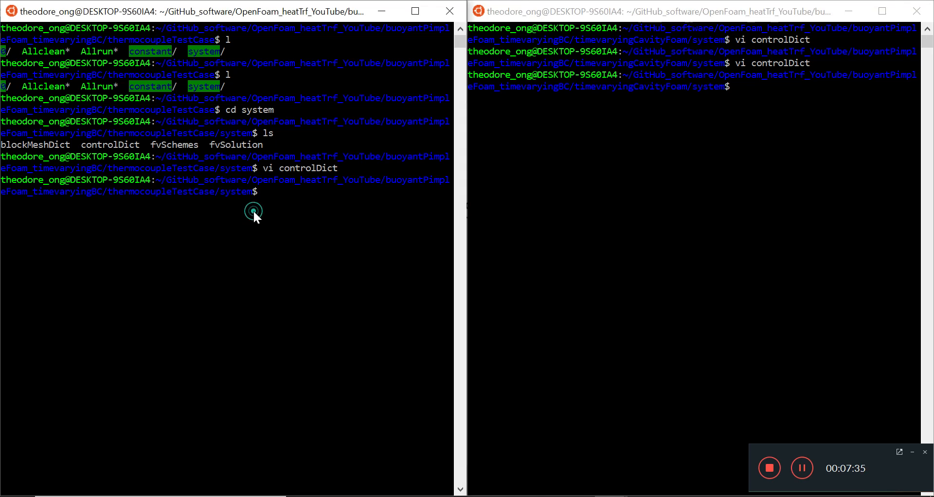
pyautogui.write('l')
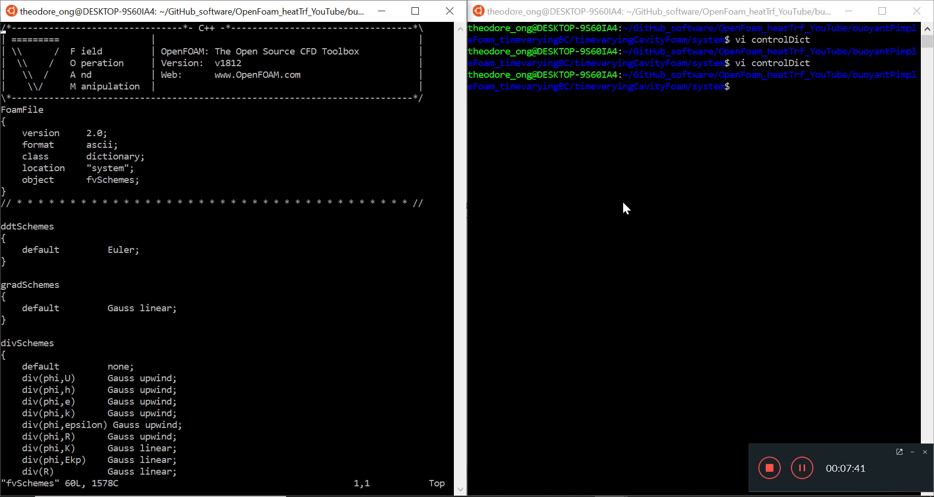
# Step: Open the cavity fvSchemes in vi, realign the ddtSchemes default Euler entry and save
pyautogui.write('vi')
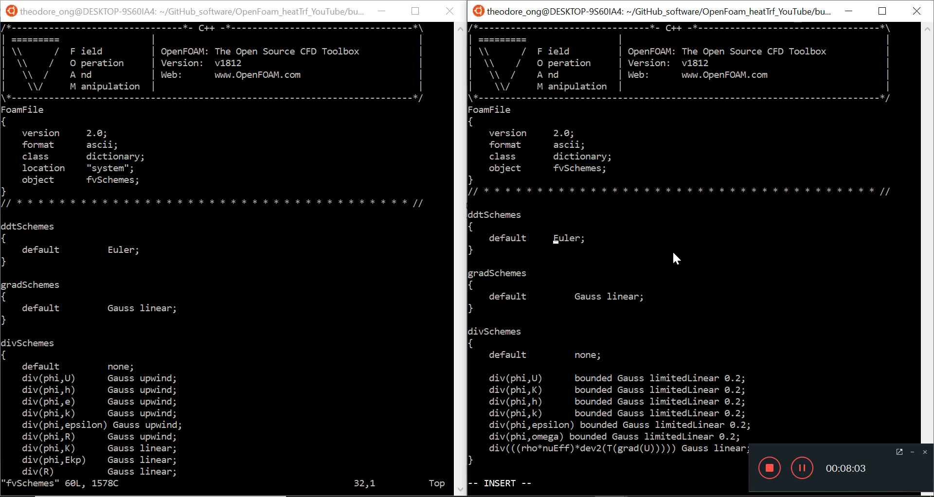
pyautogui.press('Escape')
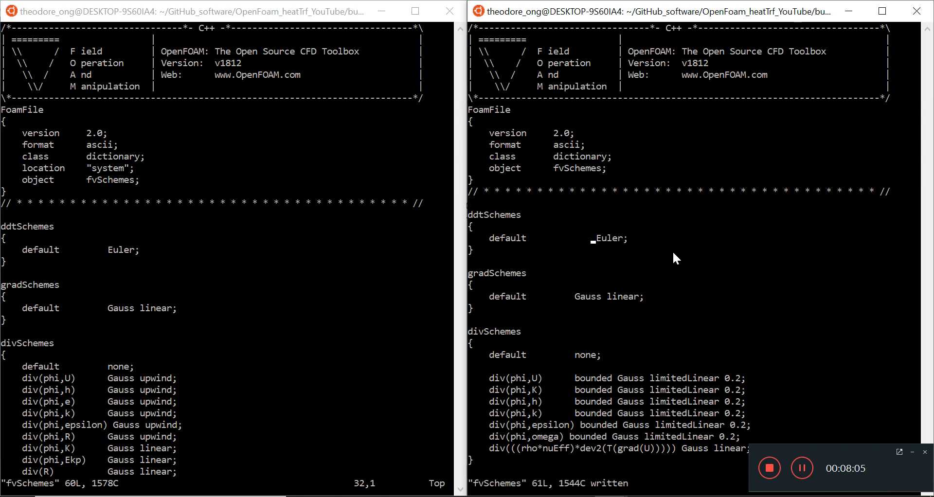
pyautogui.click(235, 317)
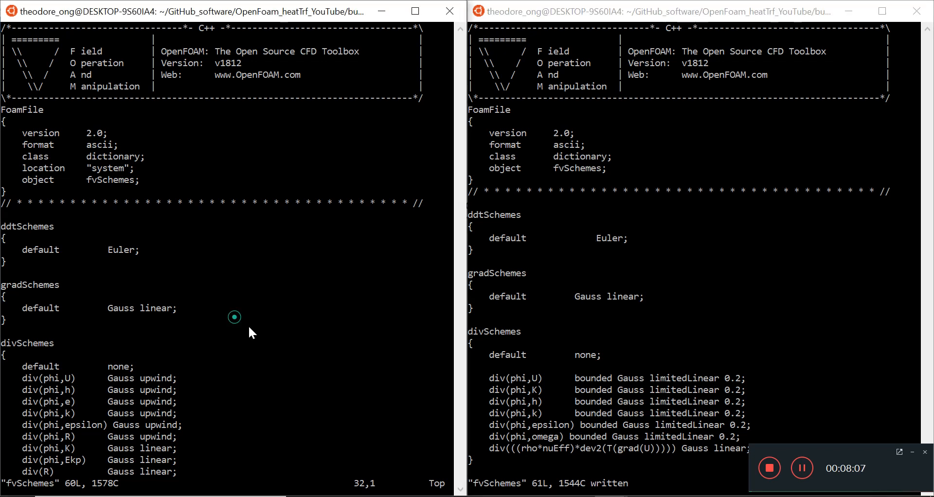
# Step: Review the reference divSchemes entries and open a blank line after the cavity file's last divSchemes entry
pyautogui.scroll(-3)
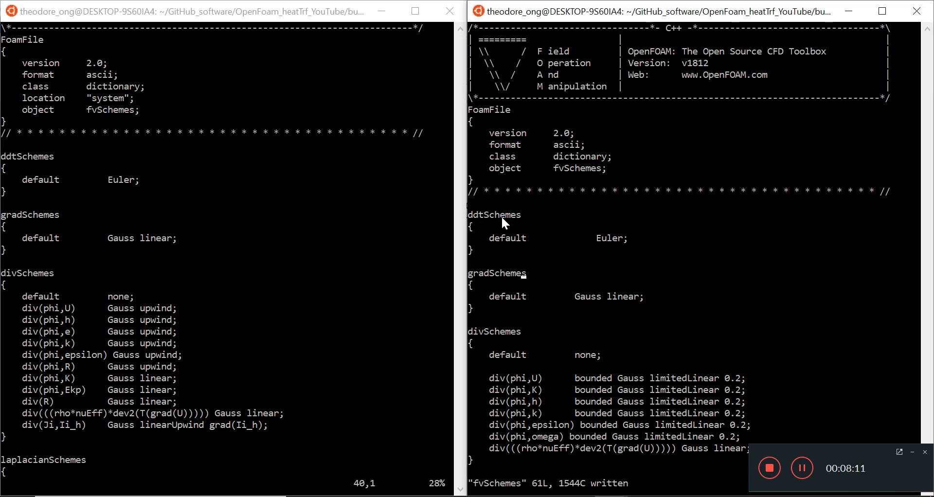
pyautogui.scroll(-3)
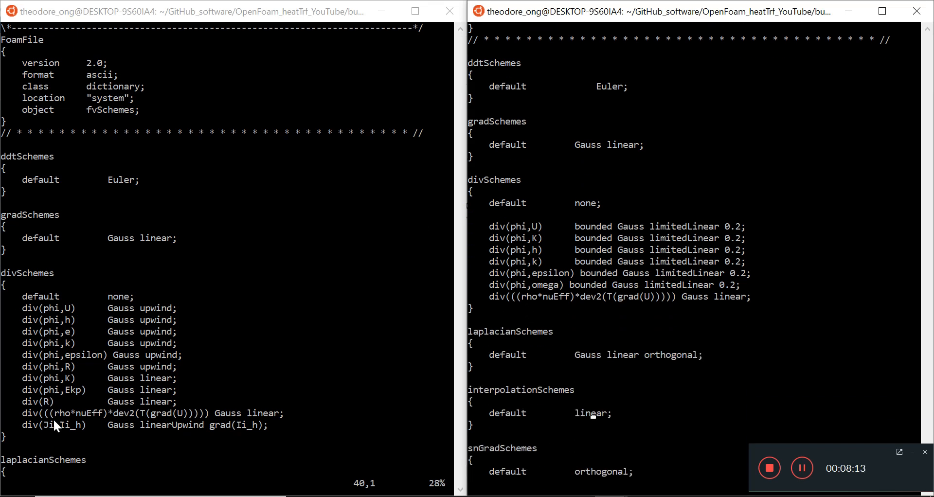
pyautogui.scroll(-3)
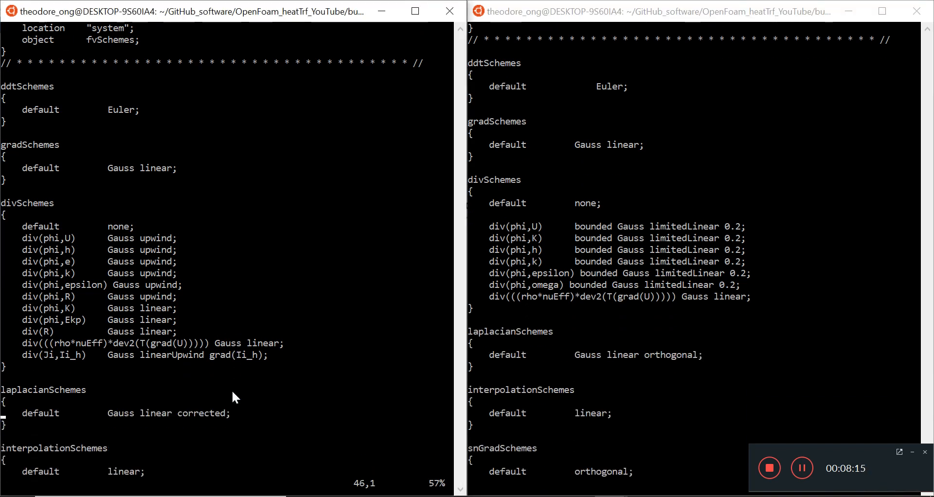
pyautogui.scroll(-3)
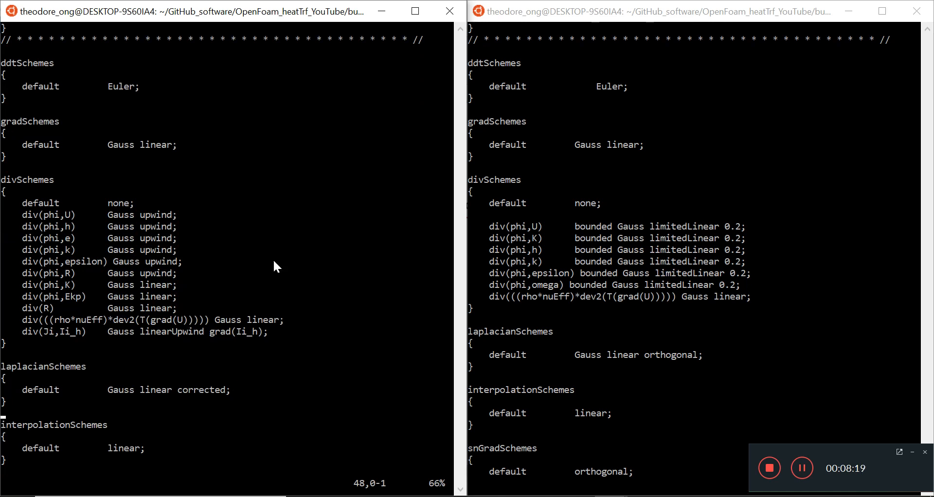
pyautogui.moveTo(499, 214)
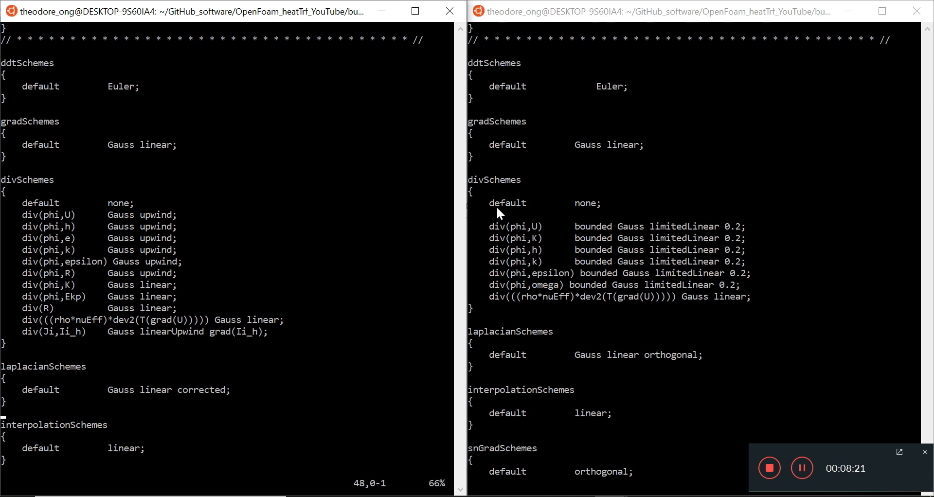
pyautogui.moveTo(538, 238); pyautogui.dragTo(543, 249)
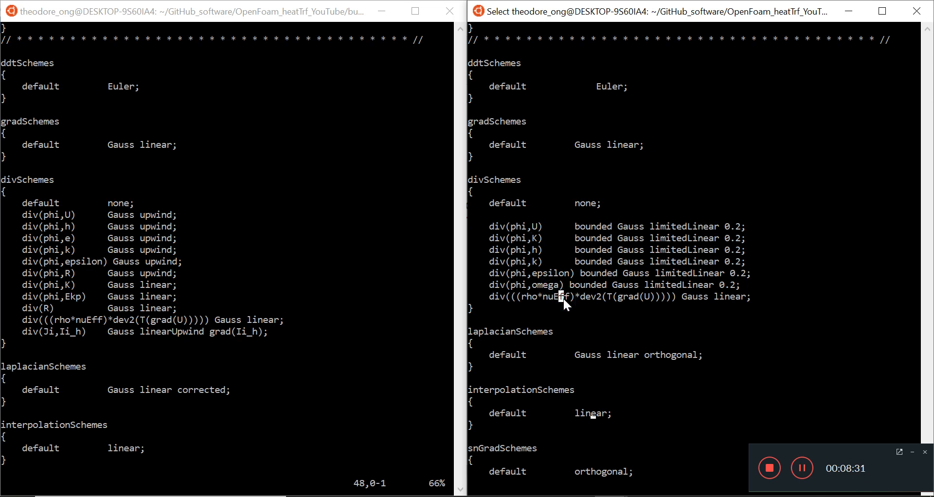
pyautogui.moveTo(500, 303)
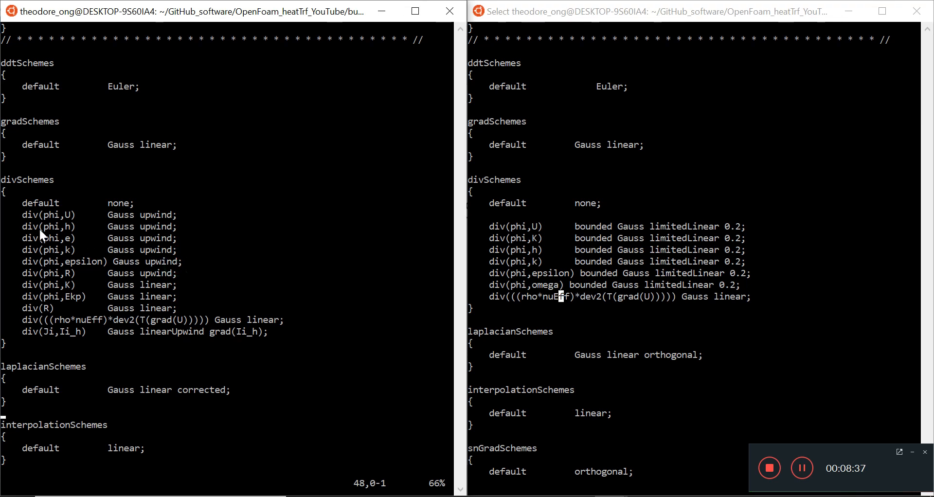
pyautogui.moveTo(22, 204); pyautogui.dragTo(167, 267)
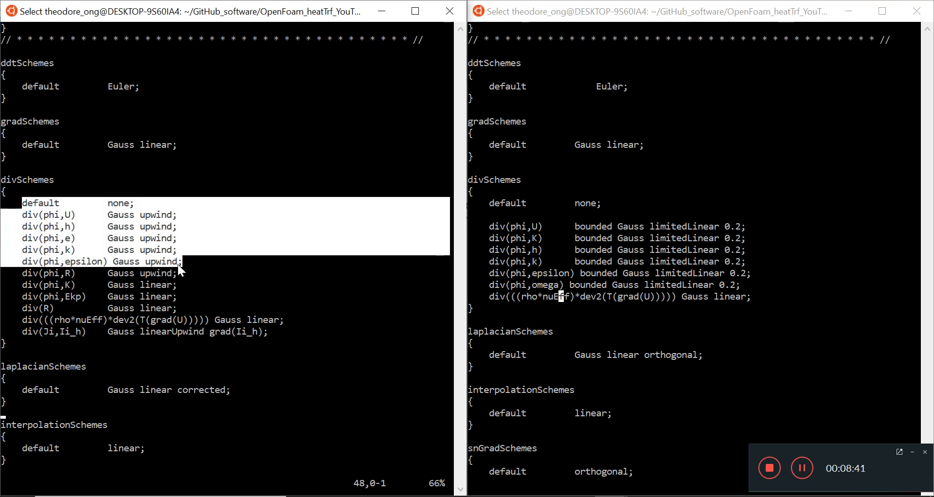
pyautogui.moveTo(542, 300)
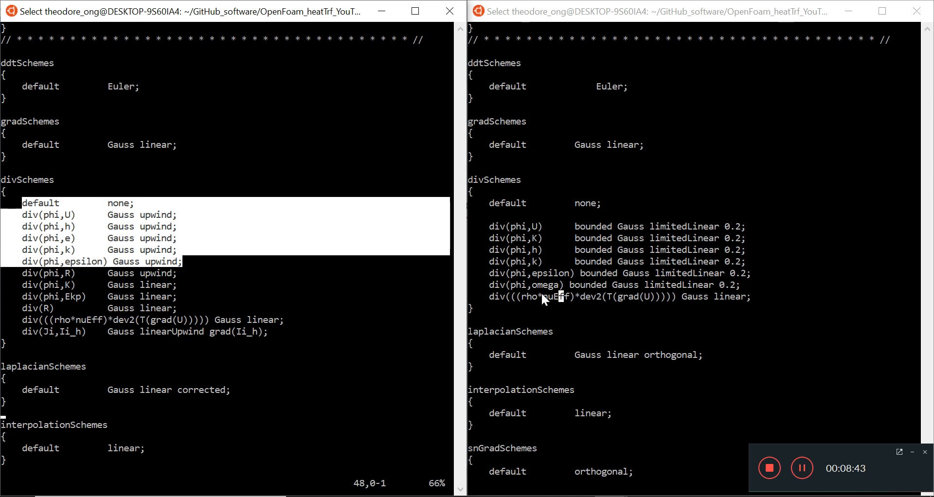
pyautogui.moveTo(41, 278)
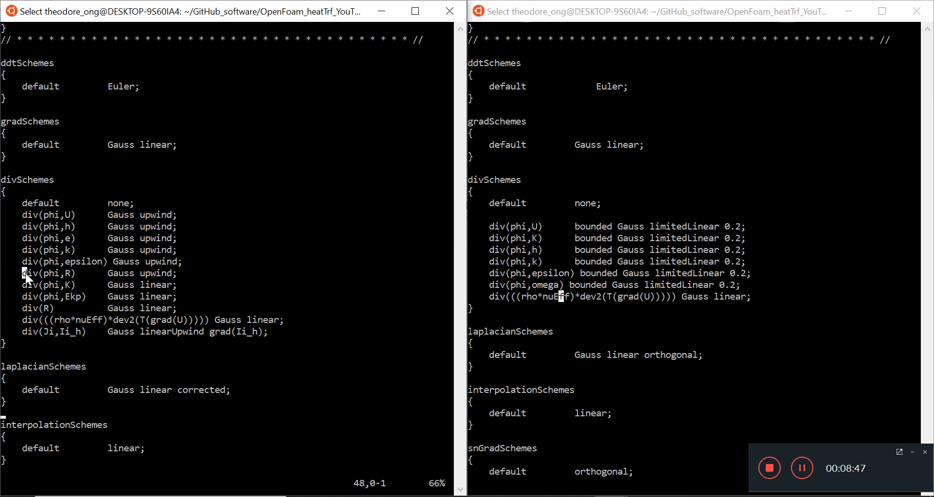
pyautogui.click(544, 244)
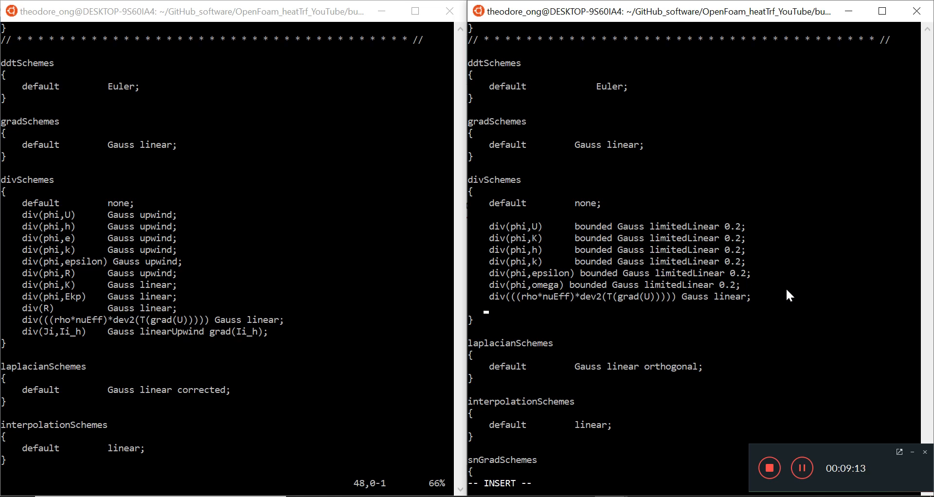
# Step: Add div(phi,R) Gauss upwind, div(phi,e), div(phi,Ekp) Gauss linear, div(R) and div(Ji,Ii_h) to divSchemes and save
pyautogui.write('div(phi,R)\t\tGauss upwind;')
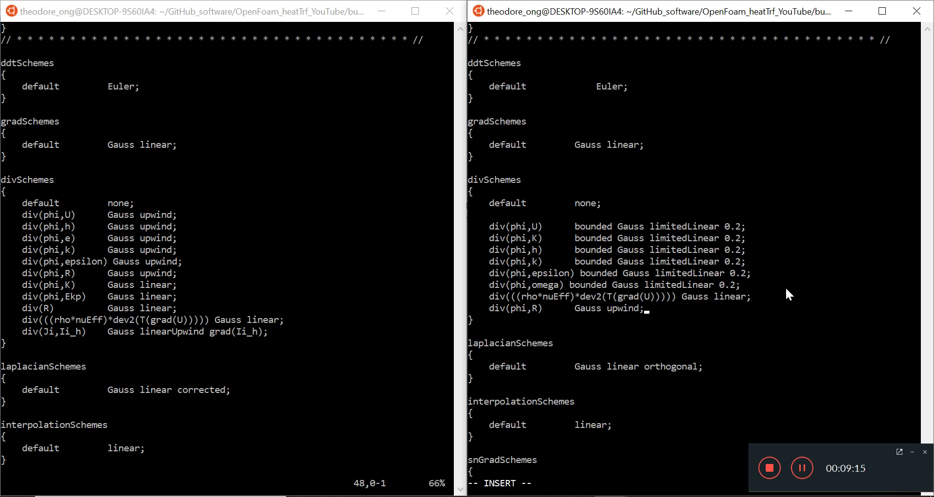
pyautogui.press('enter')
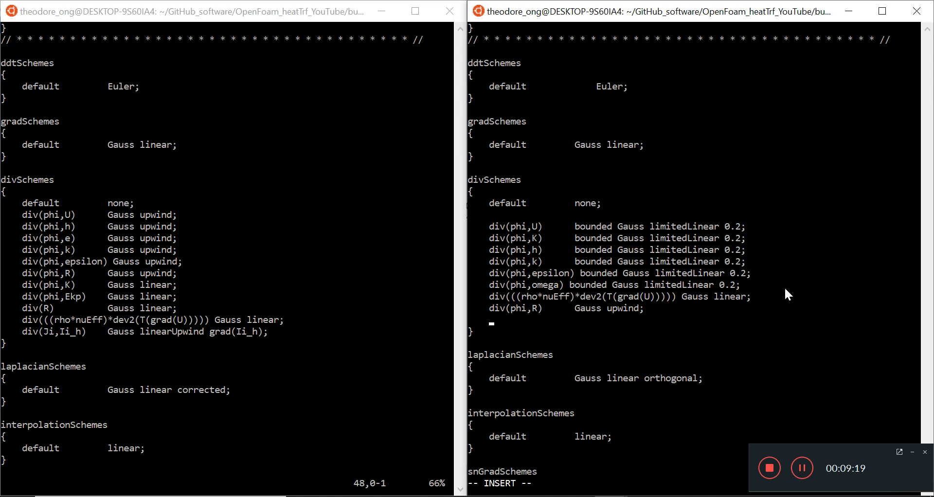
pyautogui.moveTo(536, 215)
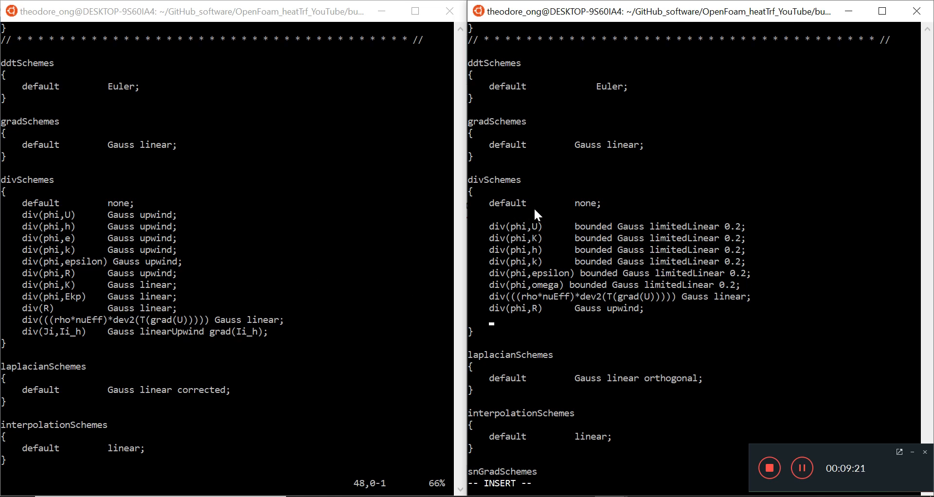
pyautogui.moveTo(349, 328)
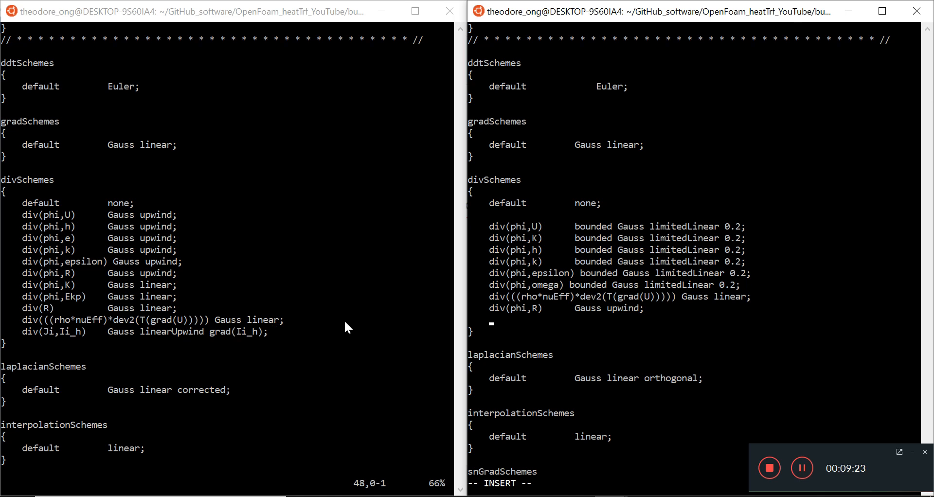
pyautogui.moveTo(169, 247)
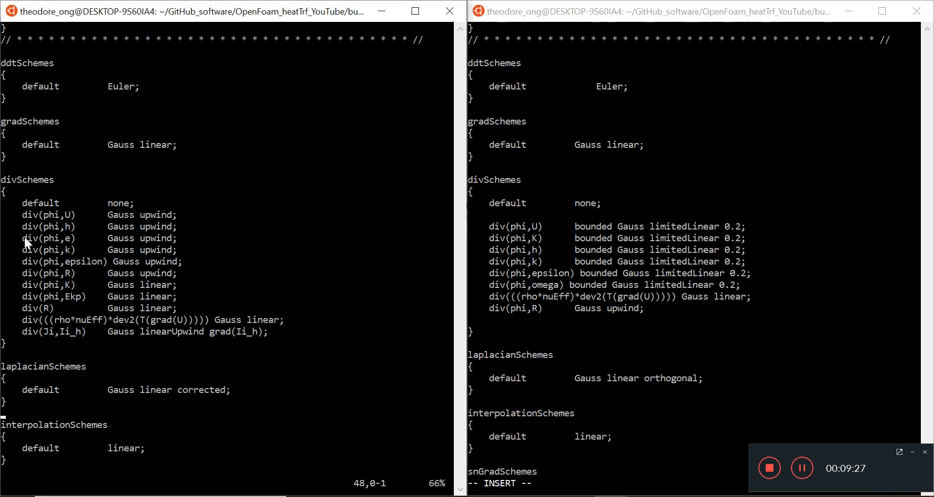
pyautogui.moveTo(559, 302)
pyautogui.write('div(phi,e)      Gauss upwind;')
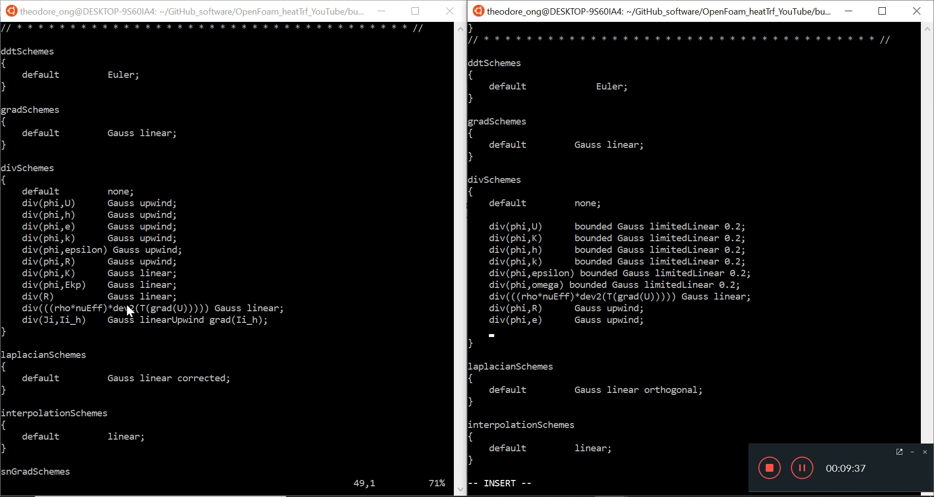
pyautogui.moveTo(69, 263)
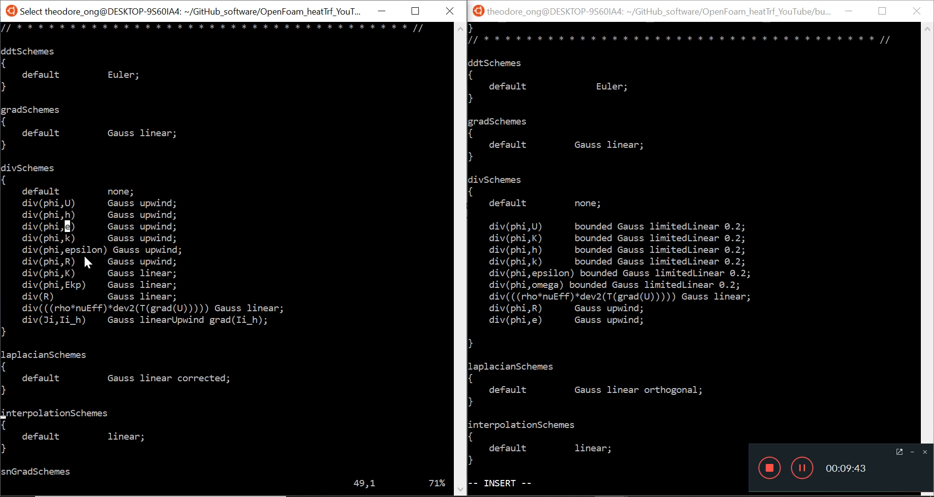
pyautogui.moveTo(37, 289)
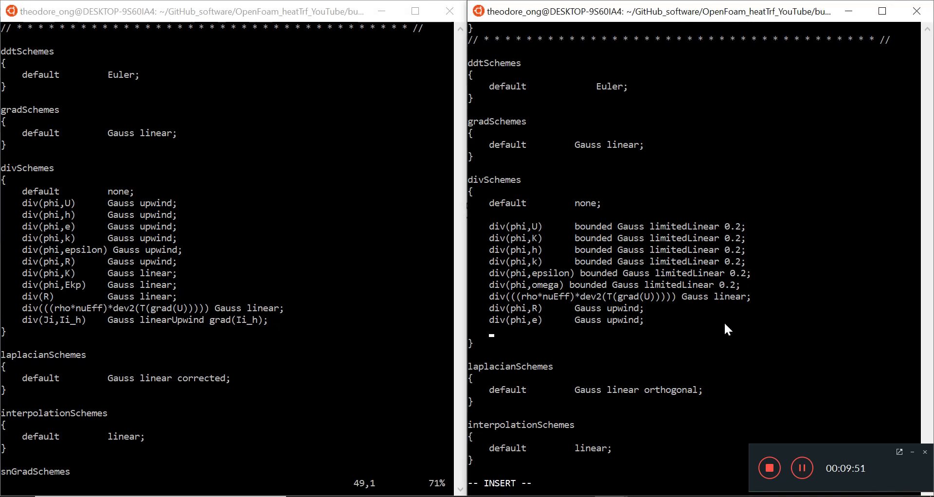
pyautogui.write('div(phi,Ekp)    Gauss linear;')
pyautogui.write('div(R)          Gauss linear;')
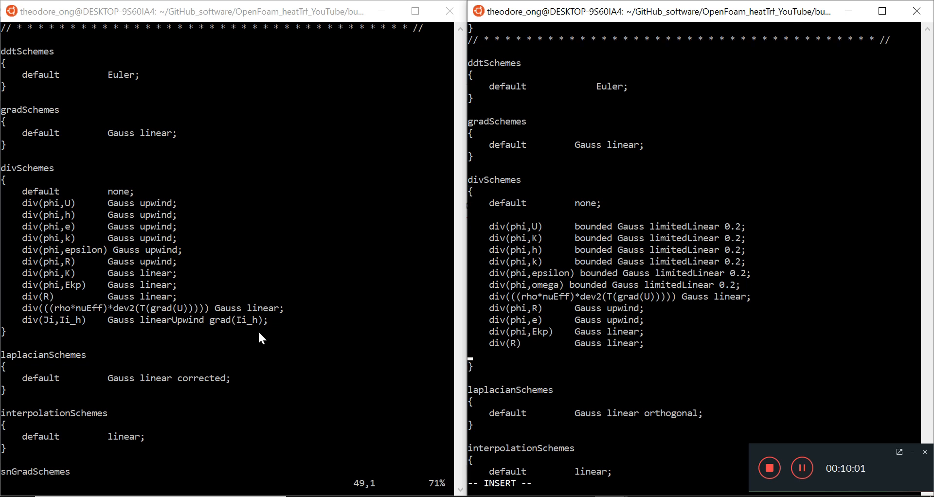
pyautogui.click(26, 320)
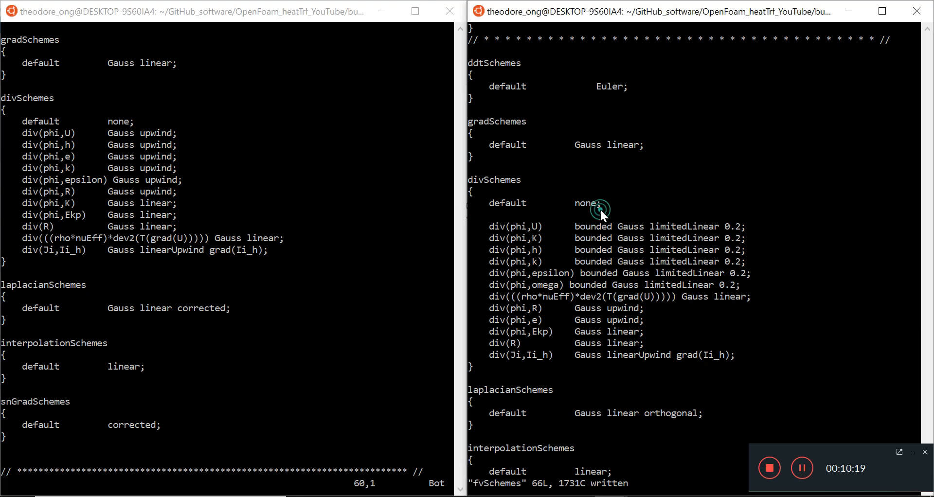
# Step: Set the snGradSchemes default to corrected and save-quit fvSchemes with :wq!
pyautogui.scroll(-3)
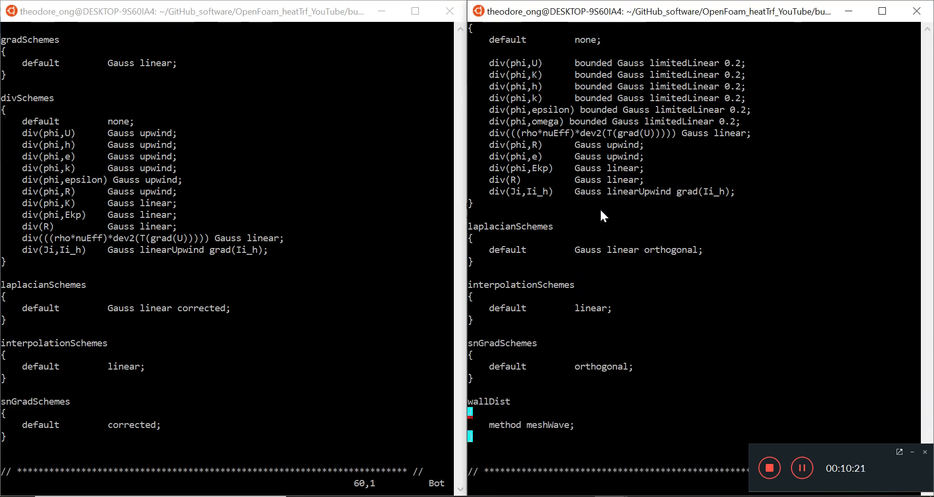
pyautogui.moveTo(614, 400)
pyautogui.write('corrected')
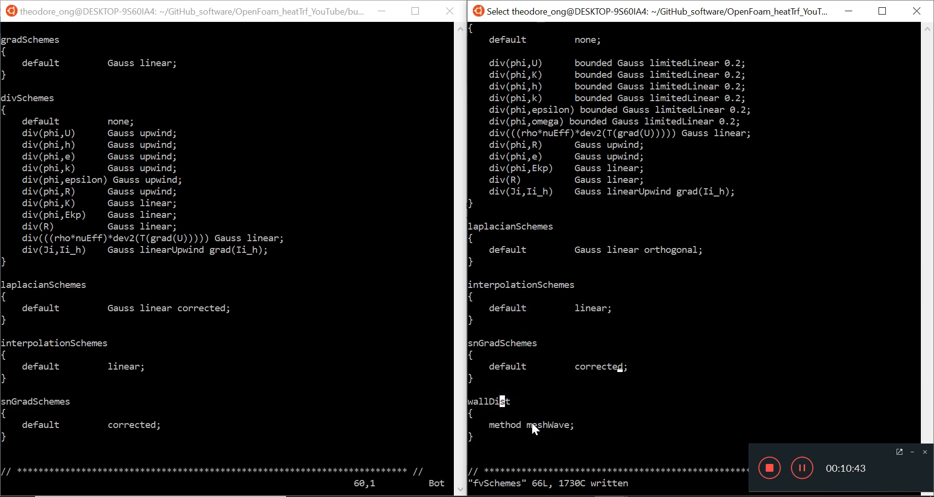
pyautogui.click(60, 361)
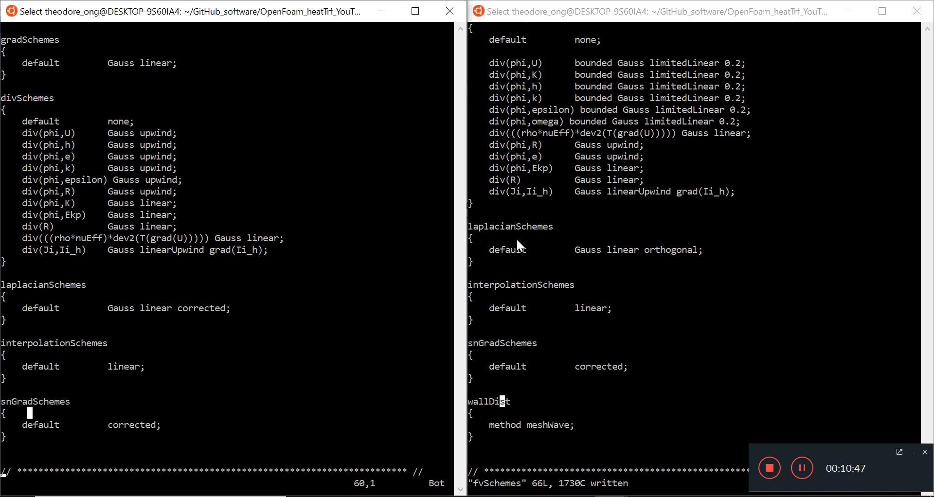
pyautogui.click(511, 361)
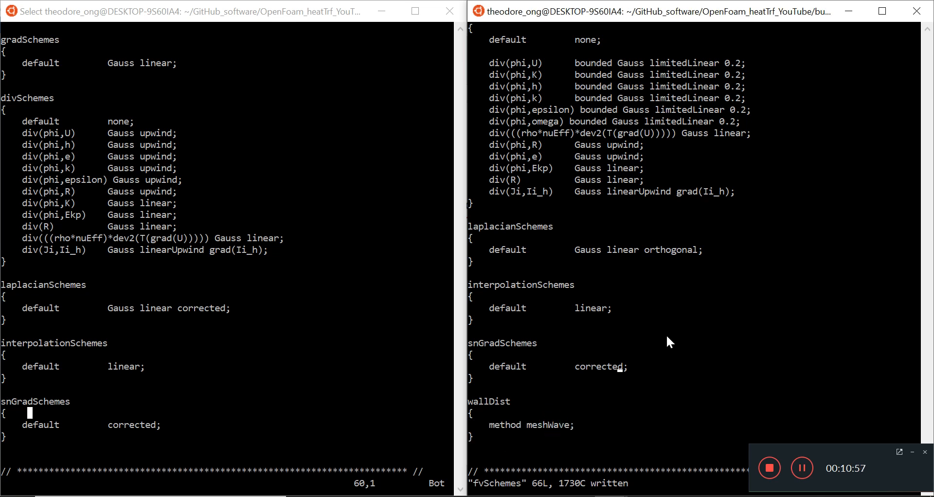
pyautogui.write(':wq!')
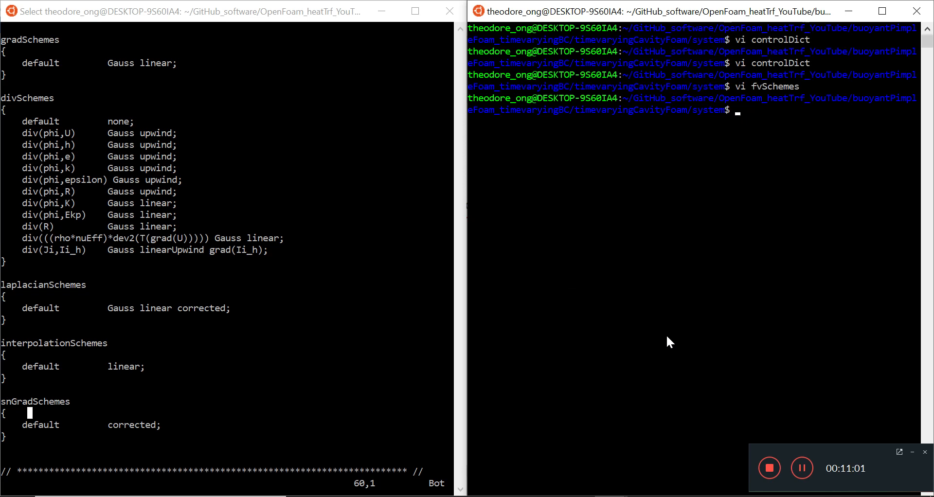
# Step: Open fvSolution in vi for both cases side by side
pyautogui.write('vi')
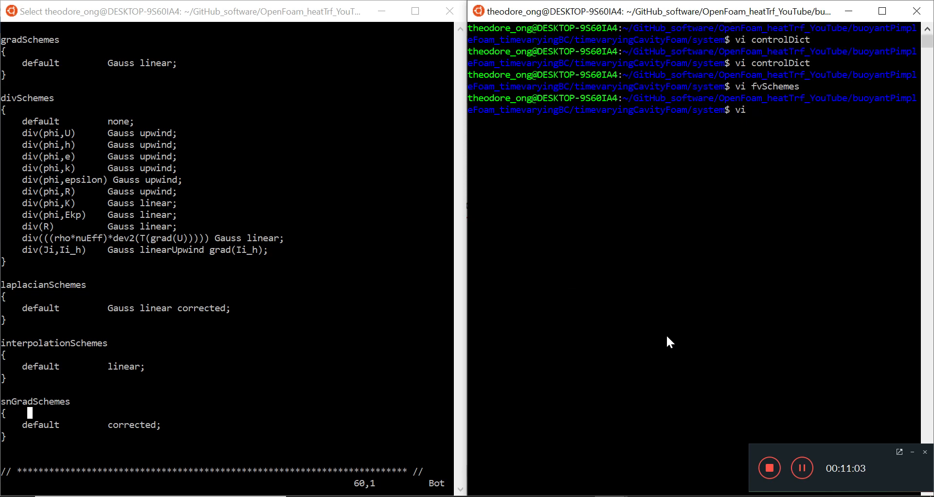
pyautogui.write('fvSol')
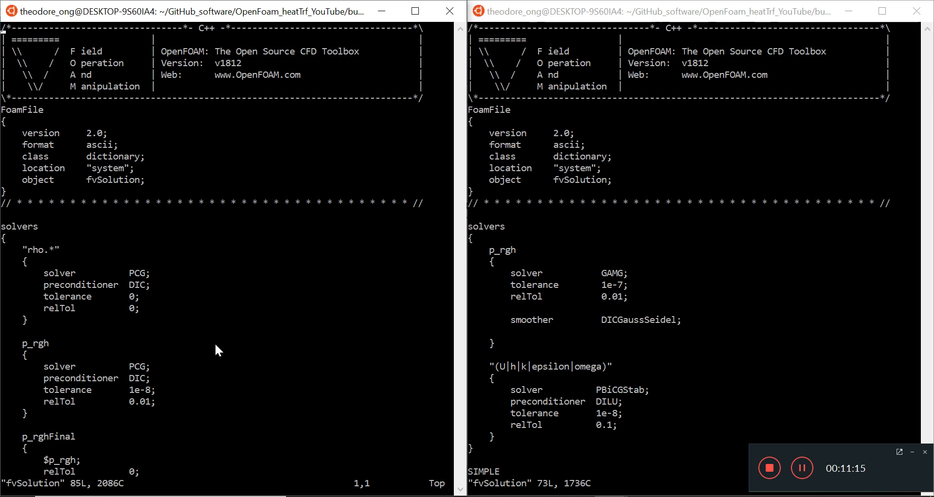
# Step: Add preconditioner DIC under solver PCG in the p_rgh block and save fvSolution
pyautogui.scroll(-3)
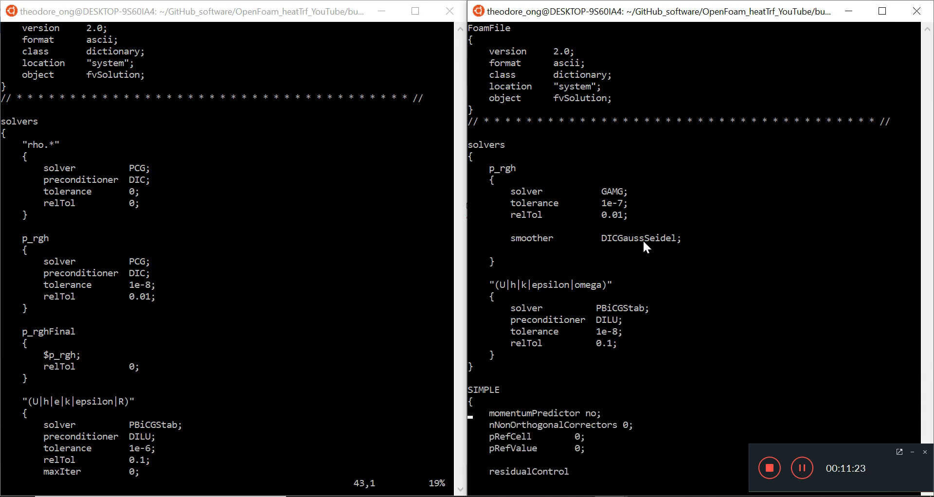
pyautogui.moveTo(59, 264)
pyautogui.write('preco')
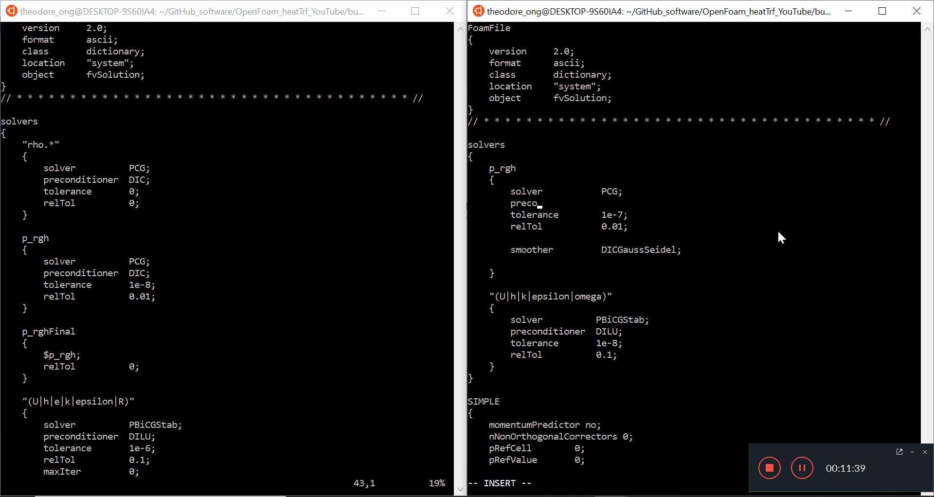
pyautogui.write('ndition')
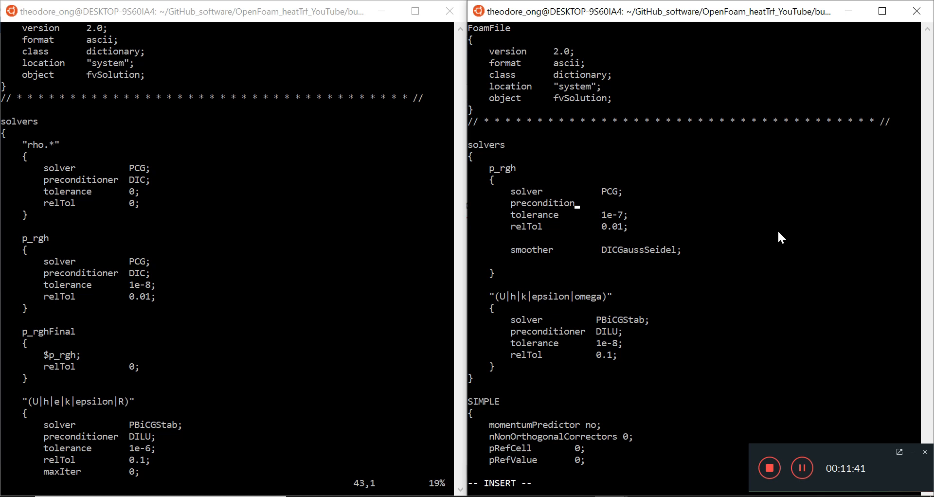
pyautogui.write('er   DIC;')
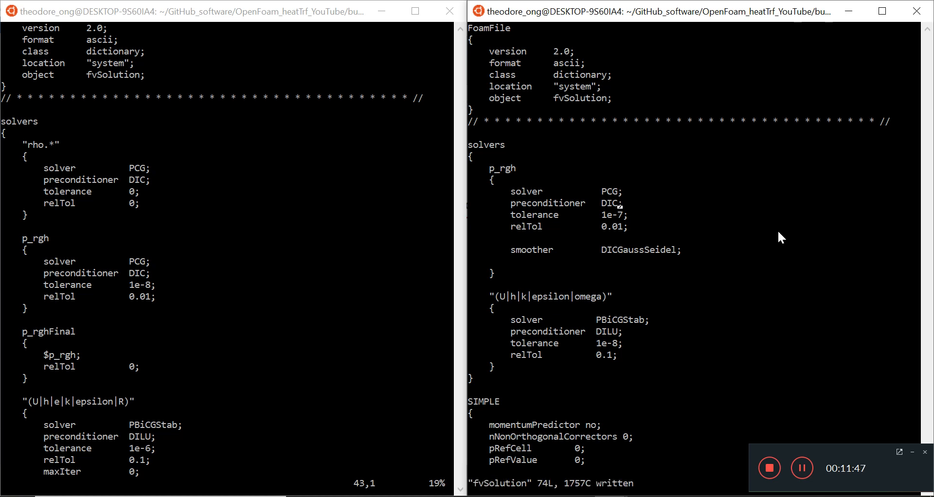
pyautogui.moveTo(166, 268)
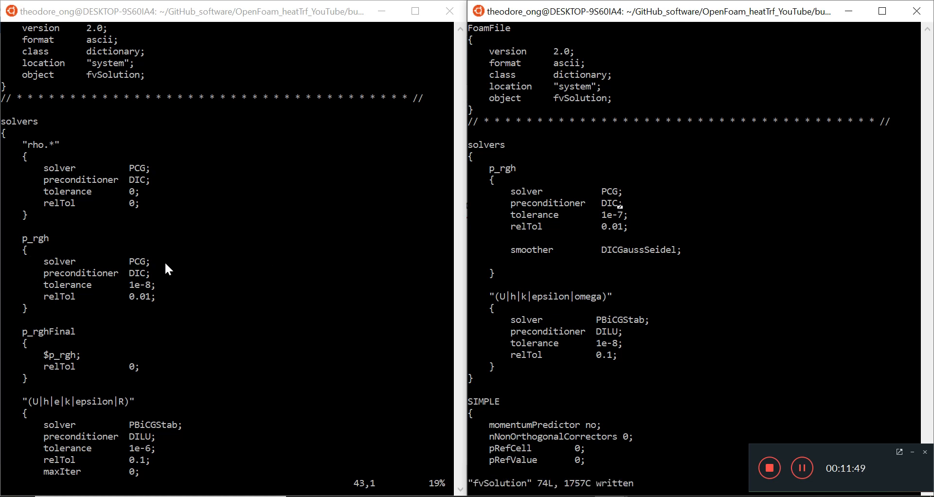
pyautogui.moveTo(639, 267)
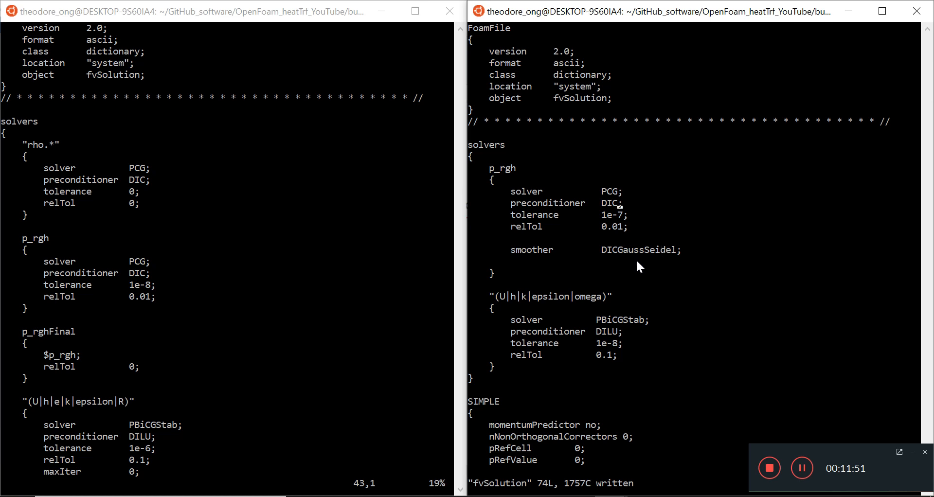
pyautogui.moveTo(437, 280)
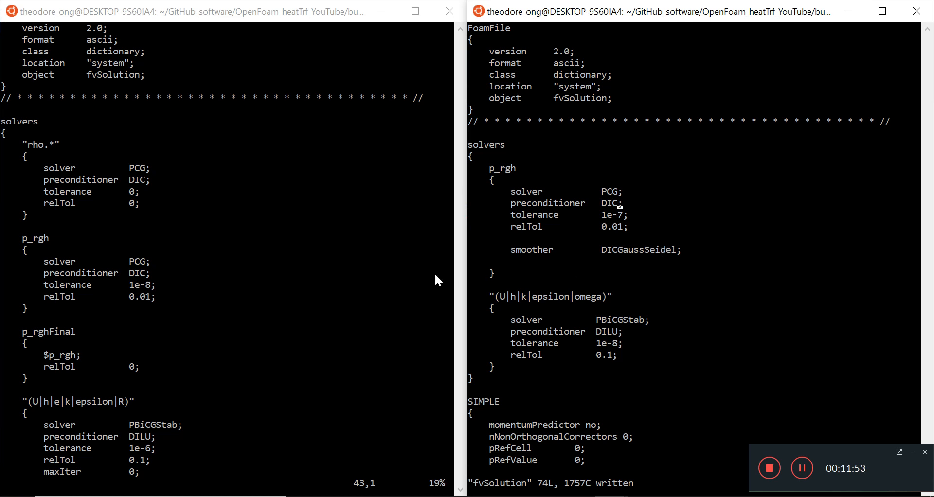
pyautogui.moveTo(104, 227)
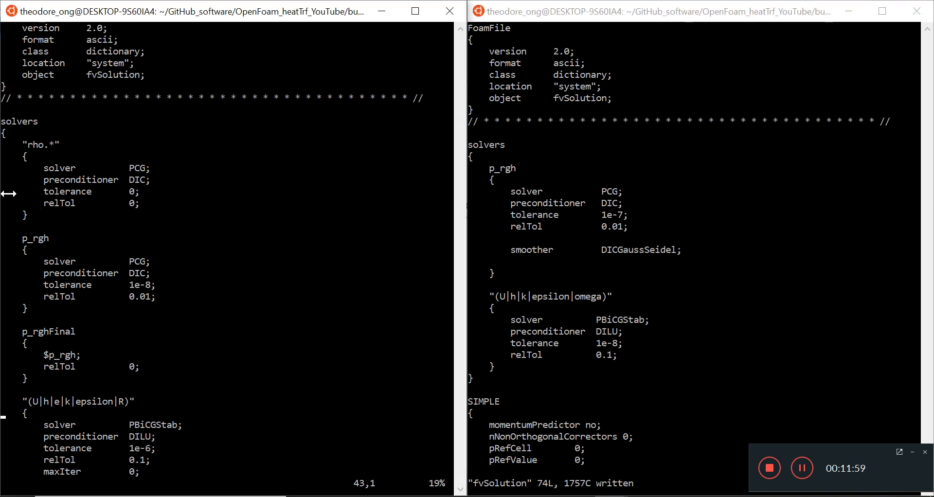
pyautogui.moveTo(819, 361)
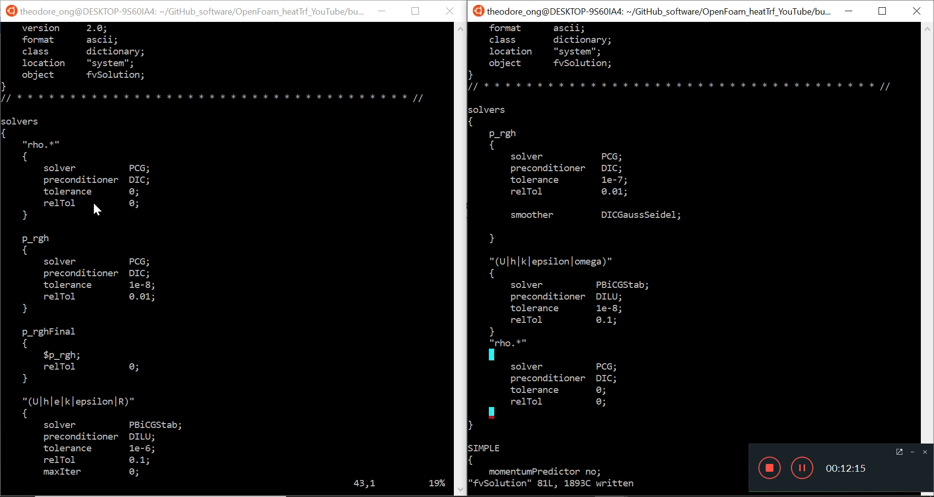
# Step: Copy the rho.* (PCG, DIC, tolerance 0) and p_rghFinal blocks from the reference into the cavity fvSolution and save
pyautogui.click(23, 147)
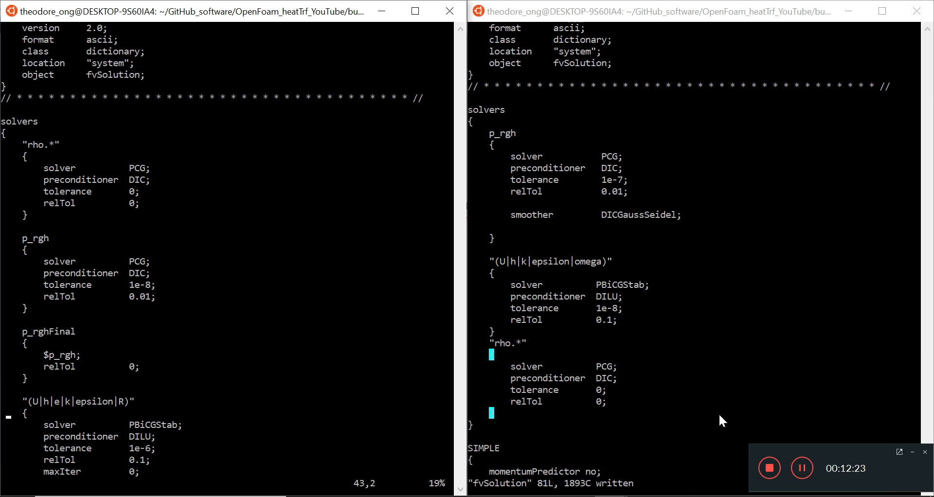
pyautogui.press('i')
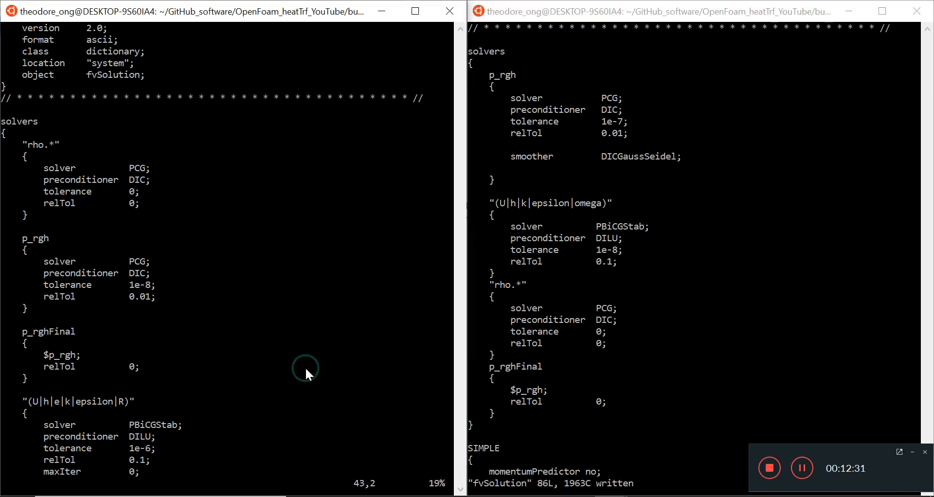
# Step: Add |R to the U|h|k|epsilon|omega pattern, paste the matching Final and GAMG Ii solver blocks, and save
pyautogui.scroll(-3)
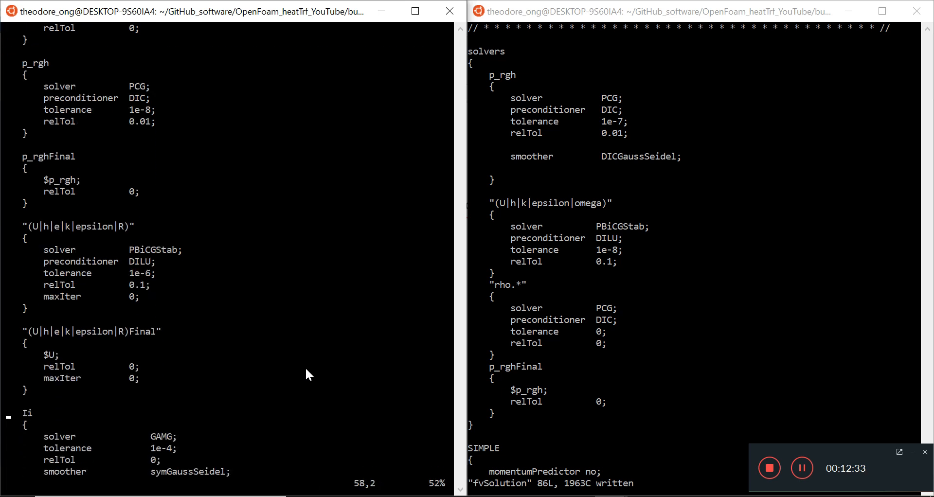
pyautogui.scroll(-3)
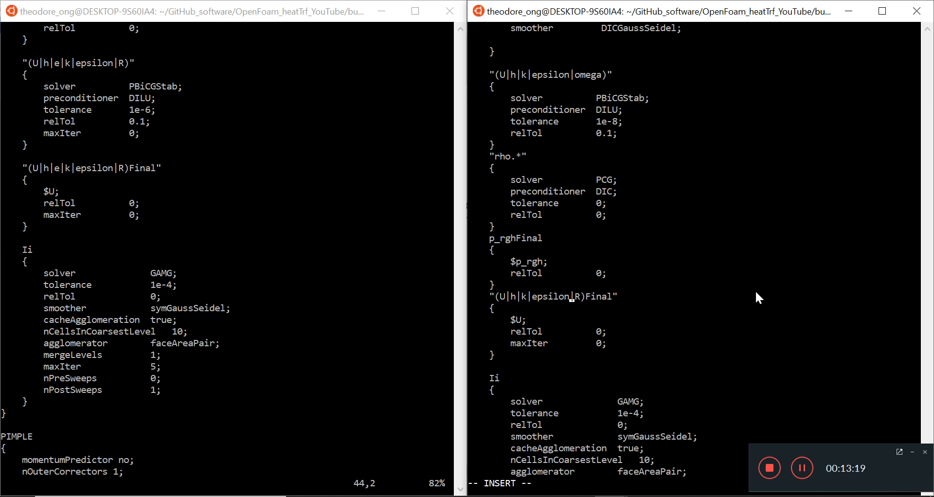
pyautogui.write('omega|')
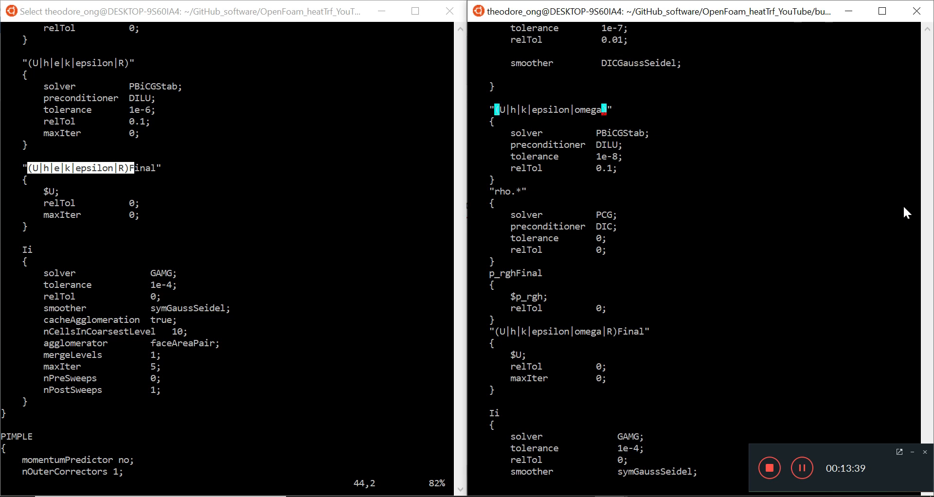
pyautogui.press('i')
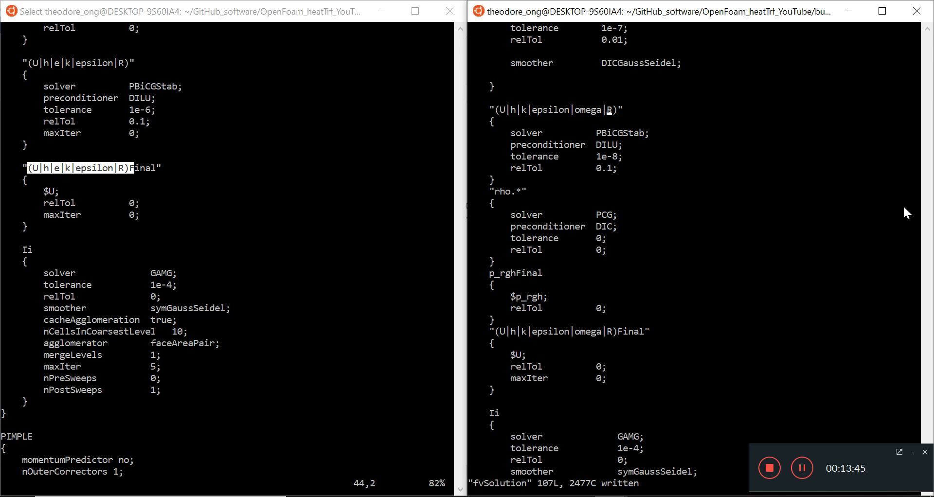
# Step: Insert a PIMPLE block with momentumPredictor no, nOuterCorrectors 1, nCorrectors 2, pRefCell 0, pRefValue 1e5, and save
pyautogui.scroll(-3)
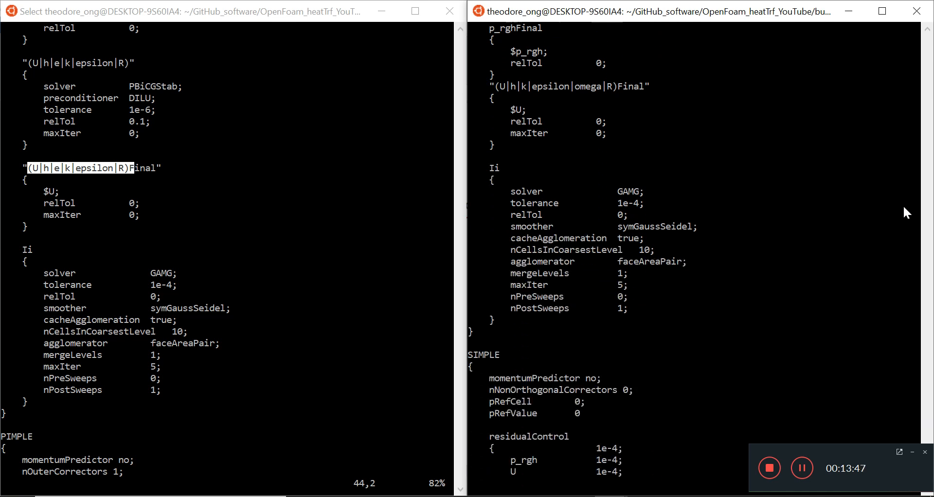
pyautogui.scroll(-3)
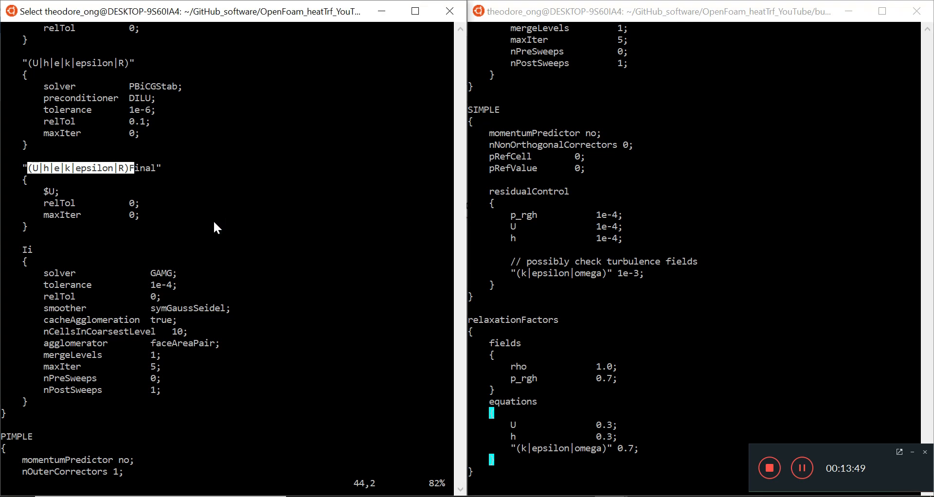
pyautogui.scroll(-3)
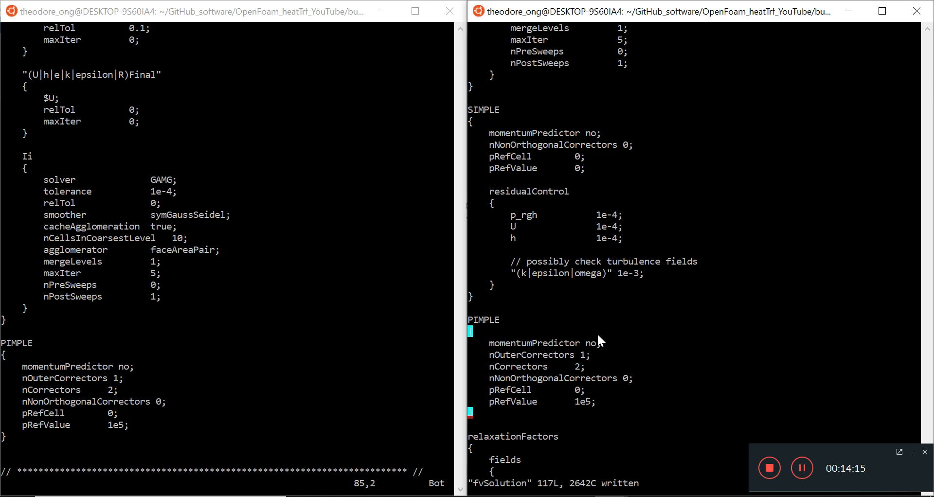
pyautogui.doubleClick(530, 355)
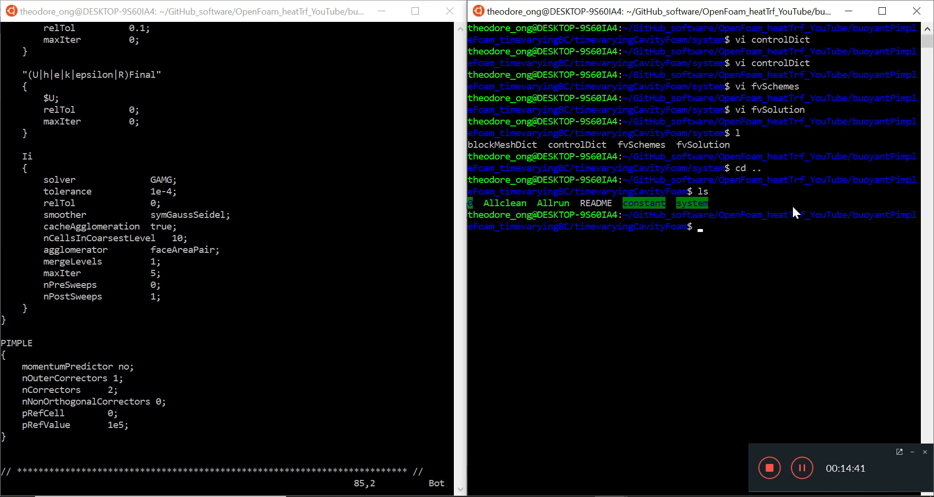
# Step: Inspect 0/T in vi, confirming hot 307.75 and cold 288.15 fixed boundary values
pyautogui.write('cd system')
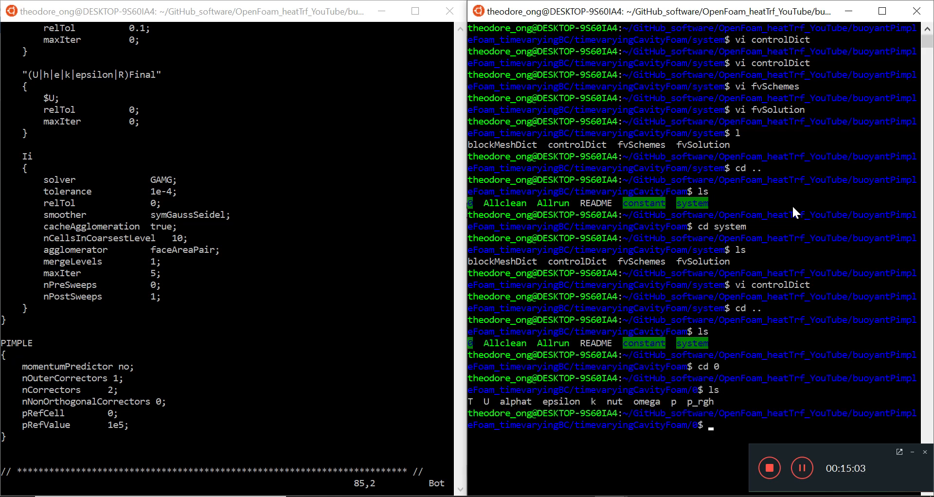
pyautogui.write('vi T')
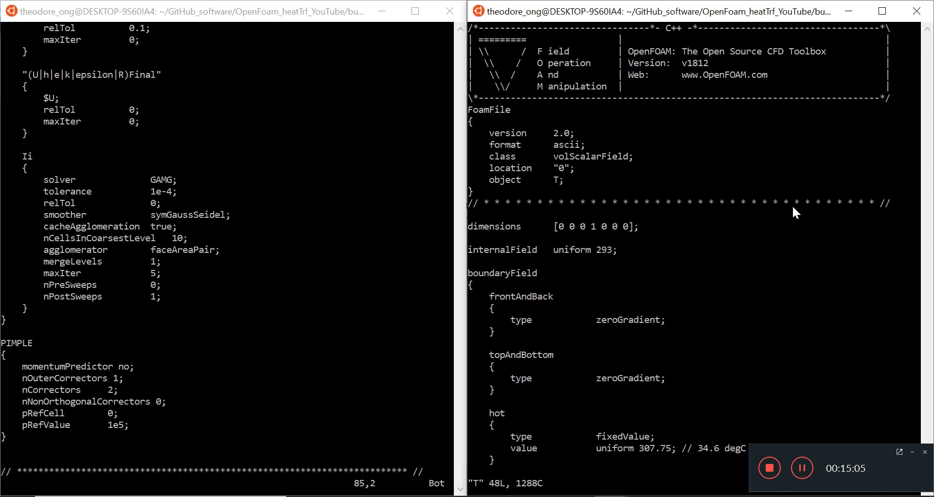
pyautogui.scroll(-3)
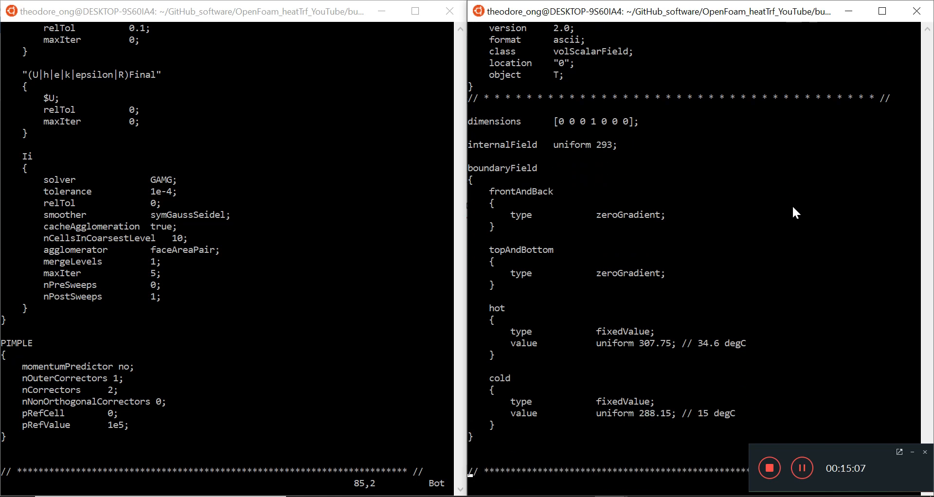
pyautogui.write(':w')
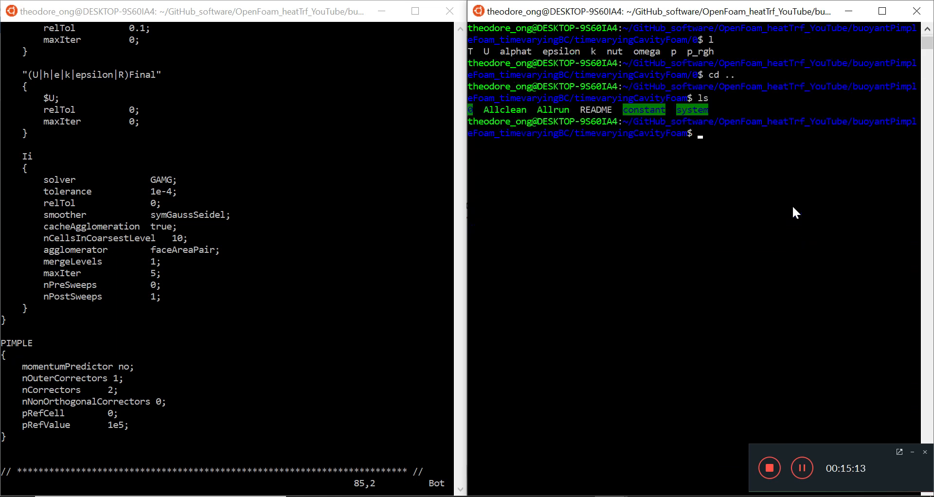
# Step: Run ./Allrun in the background and check log.buoyantPimpleFoam for PIMPLE time steps
pyautogui.write('./Allrun &')
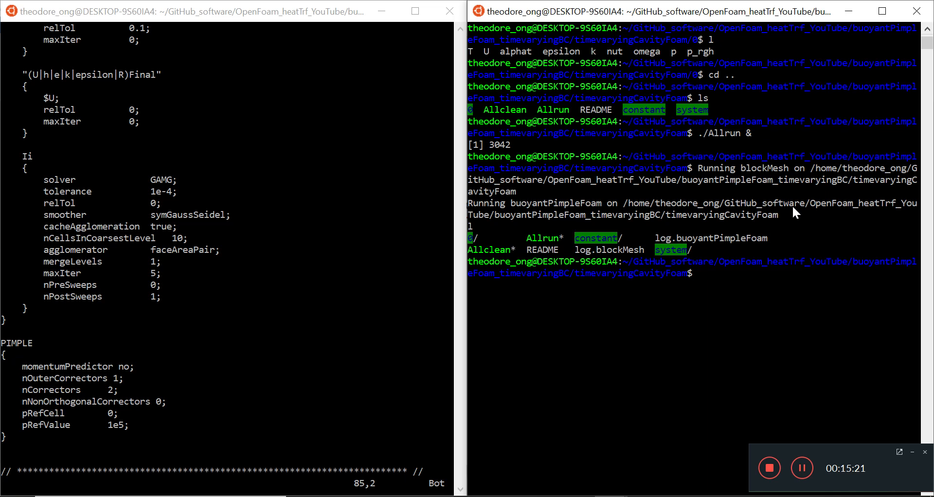
pyautogui.write('vi log.b')
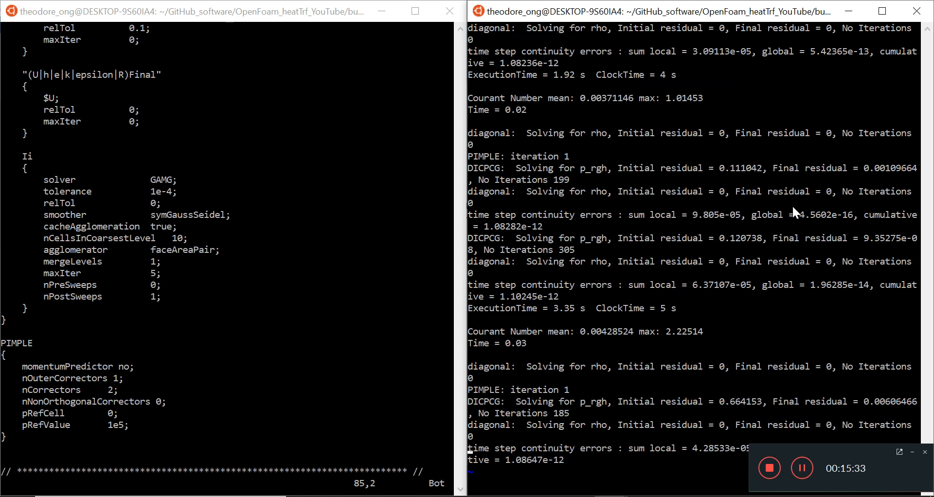
pyautogui.moveTo(655, 348)
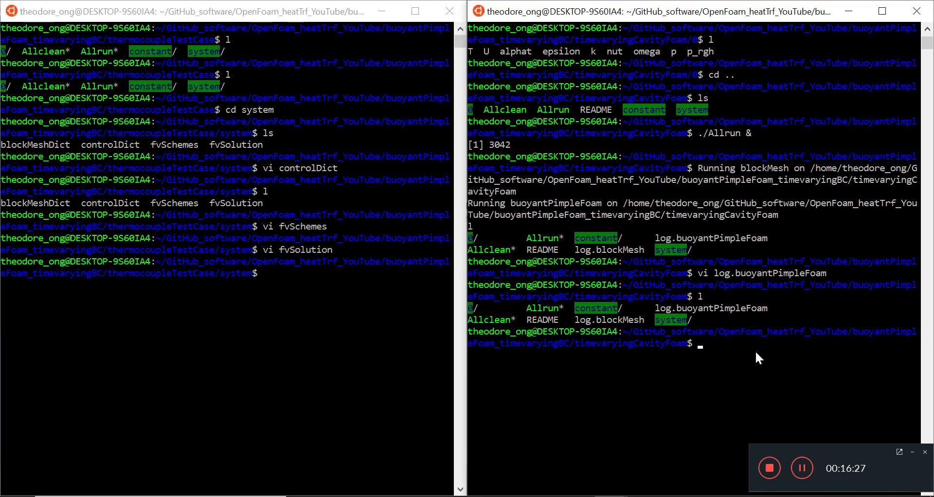
# Step: Recheck the solver log, move up to the repository root and stage changes with git add
pyautogui.write('vi log.buoyantPimpleFoam')
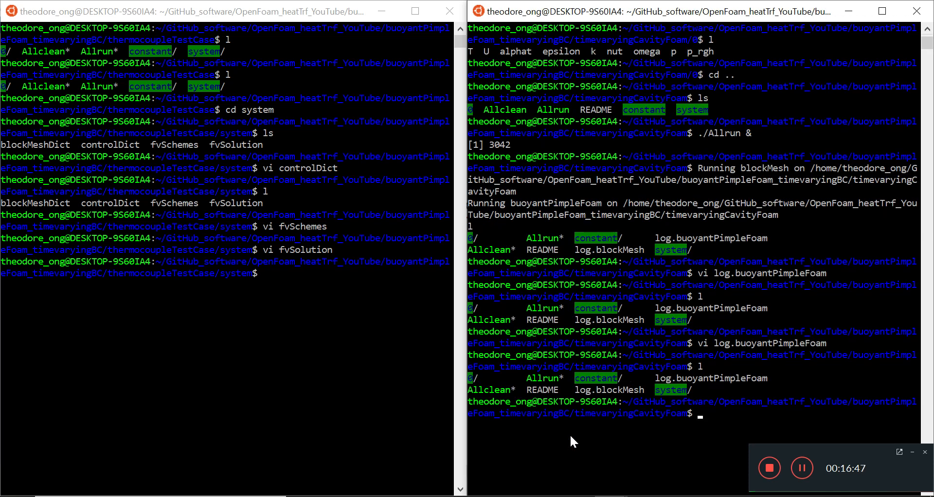
pyautogui.moveTo(579, 439)
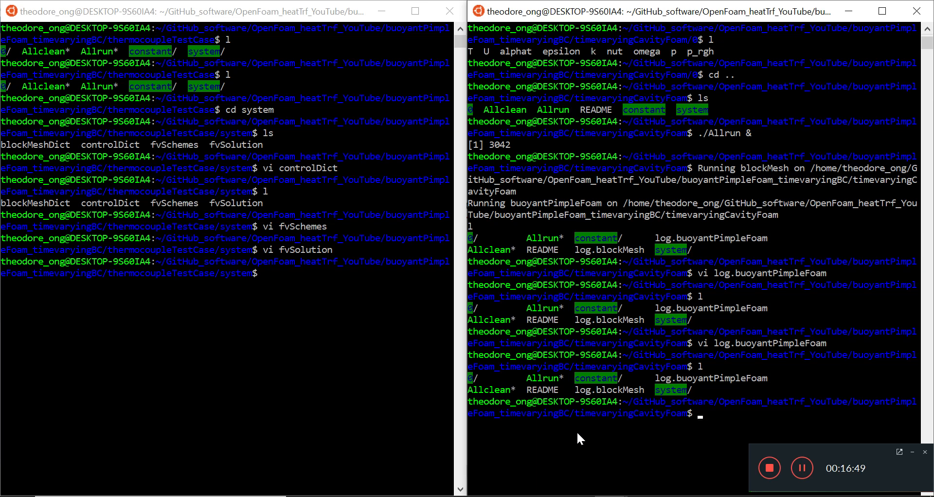
pyautogui.moveTo(616, 476)
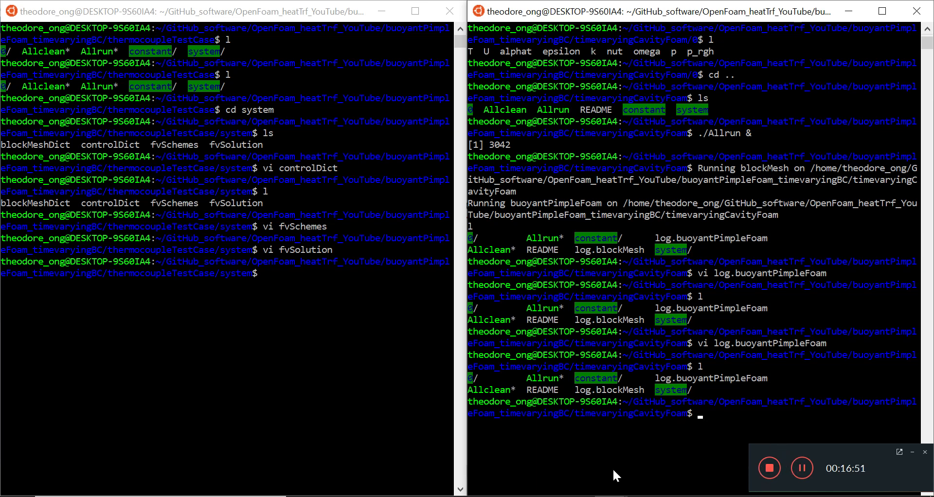
pyautogui.write('cd ..')
pyautogui.write('git add .')
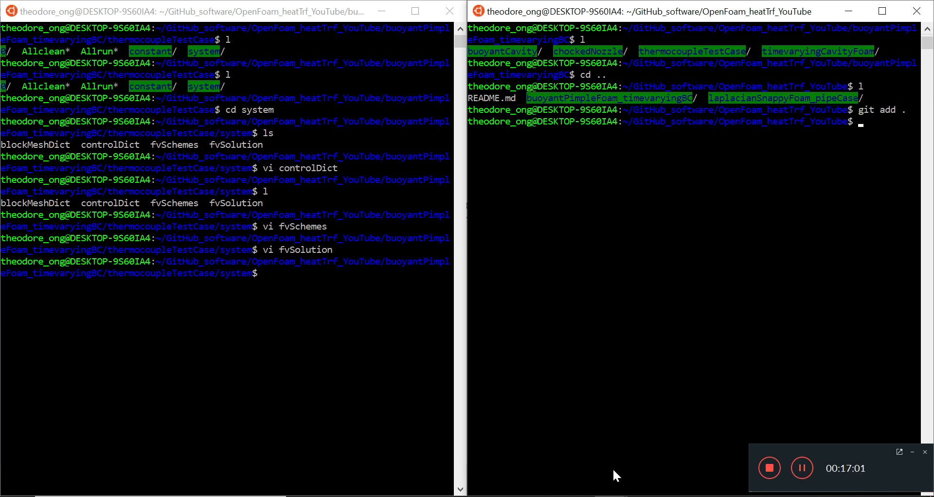
pyautogui.moveTo(730, 441)
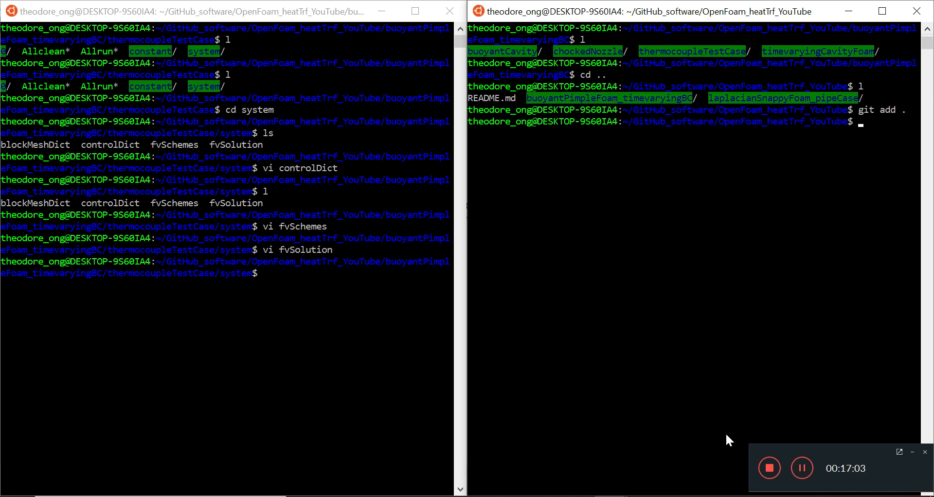